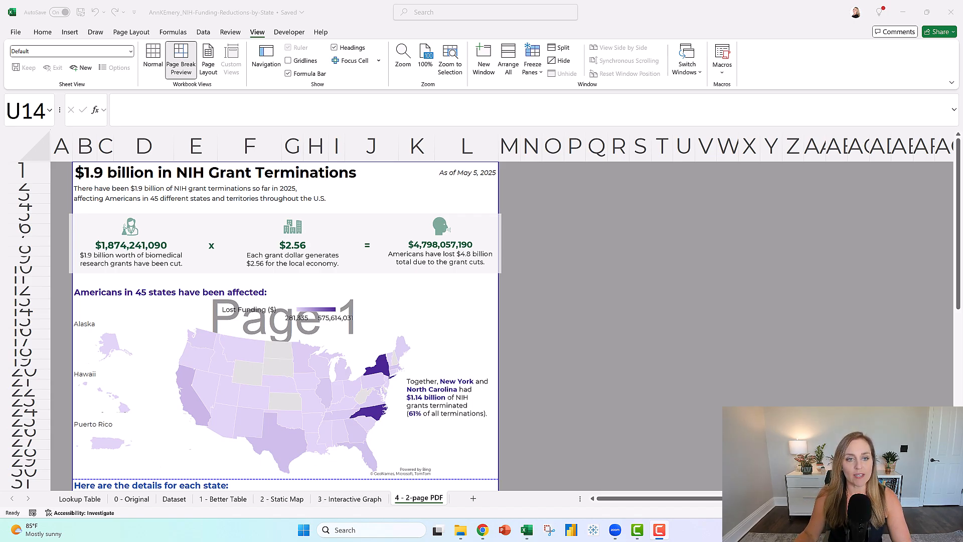
mouse_move(356, 318)
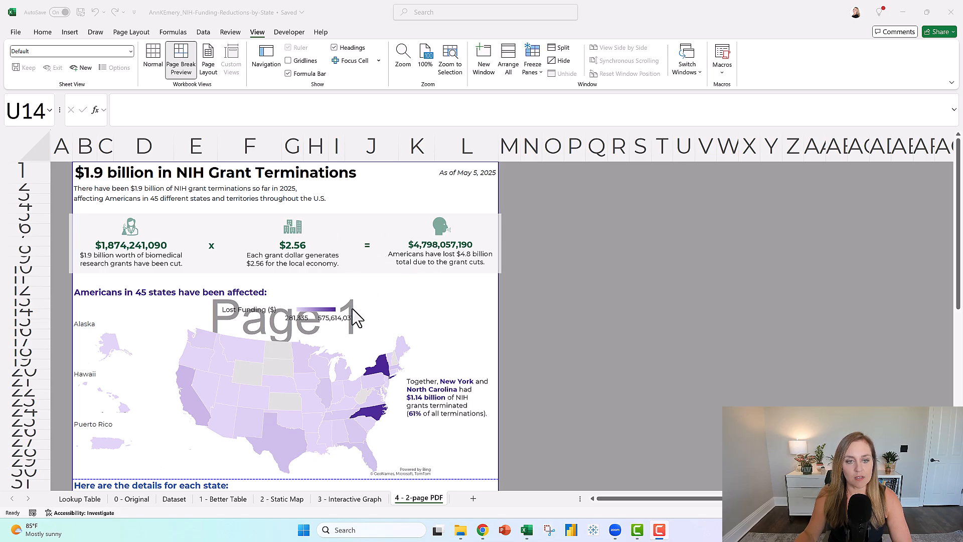
mouse_move(332, 361)
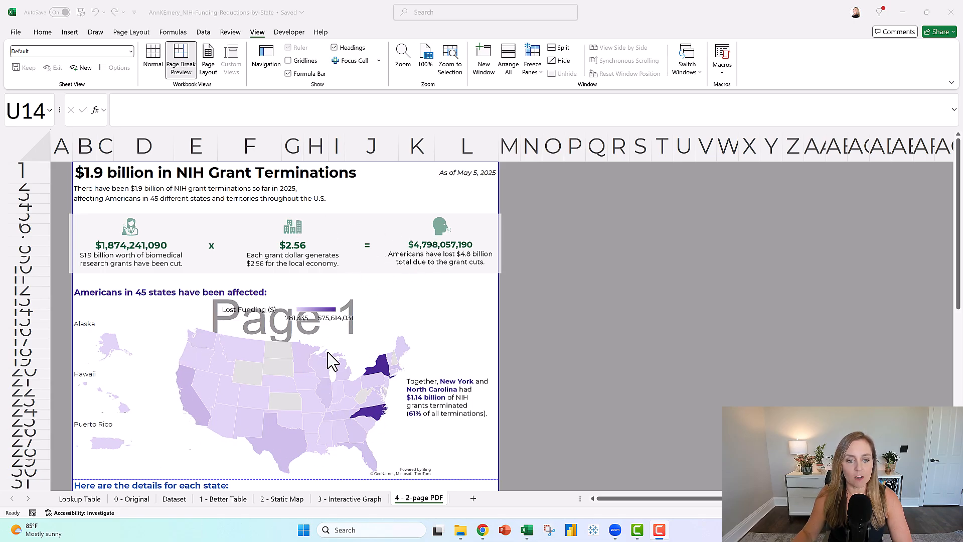
Step: Review the two-page report in Excel's print preview from the File menu
scroll(down, 3)
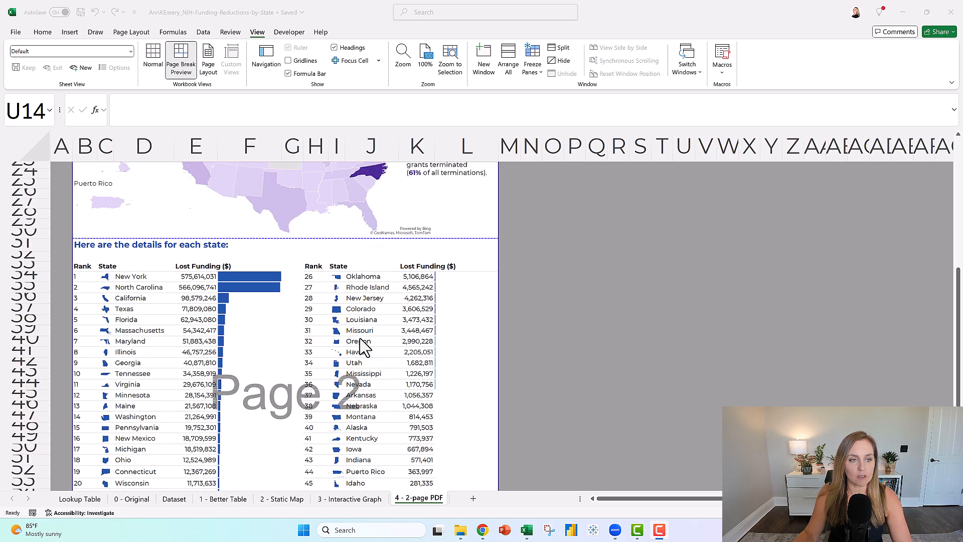
scroll(down, 3)
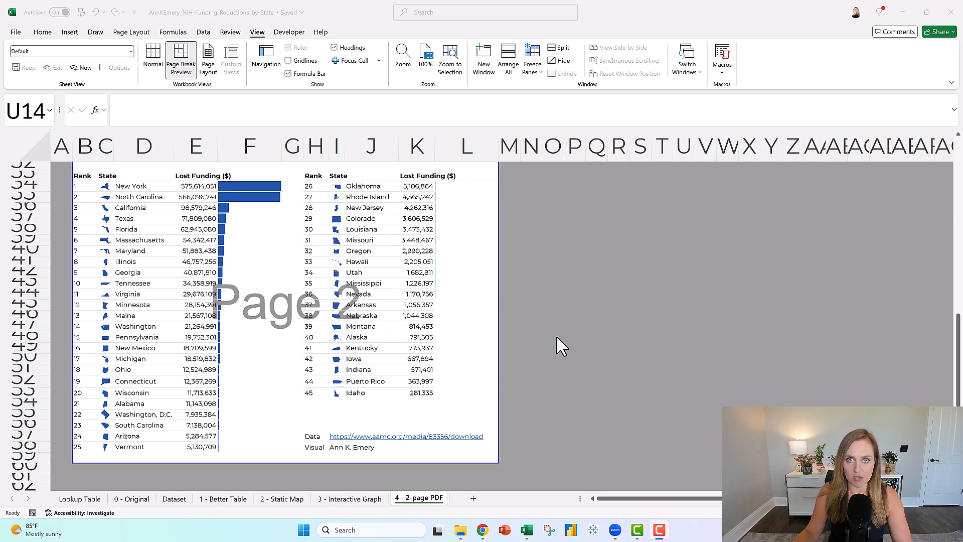
mouse_move(333, 160)
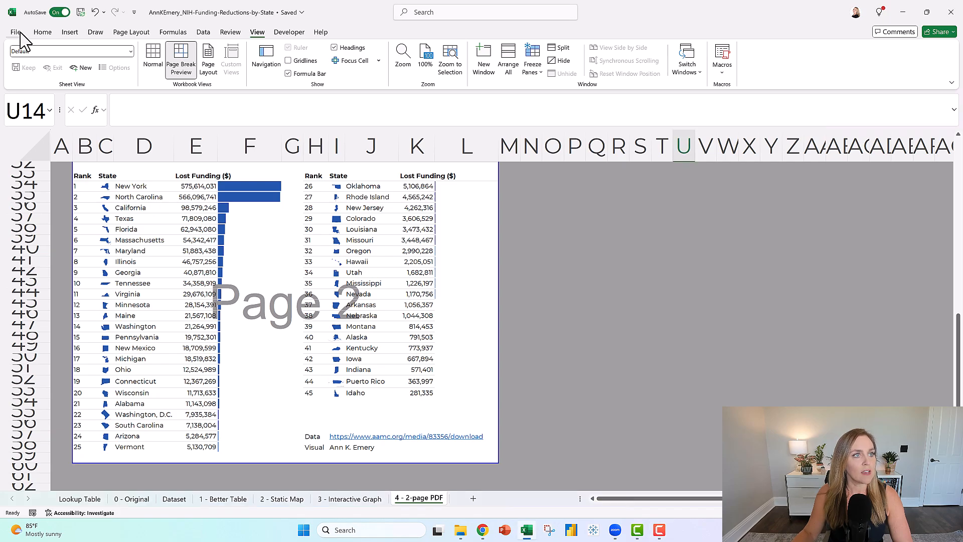
click(16, 32)
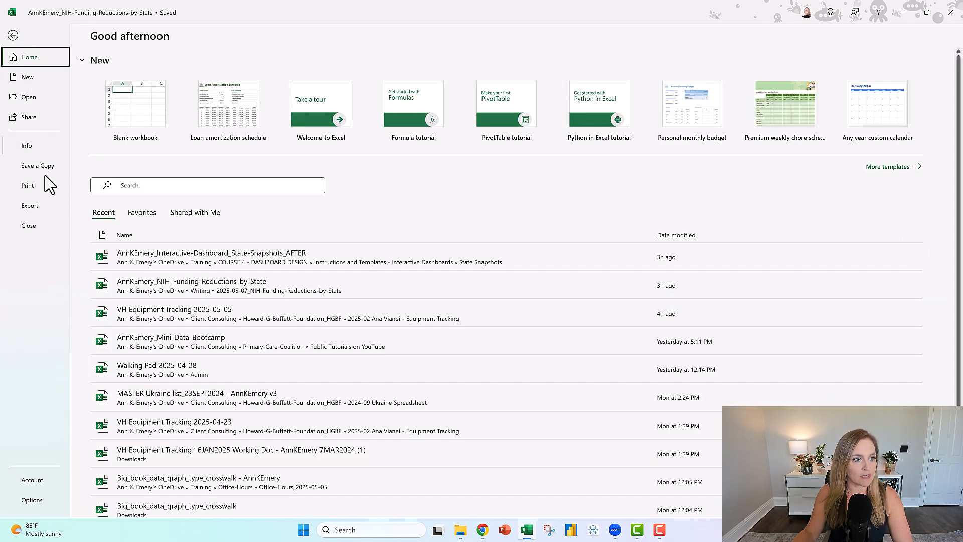
click(27, 185)
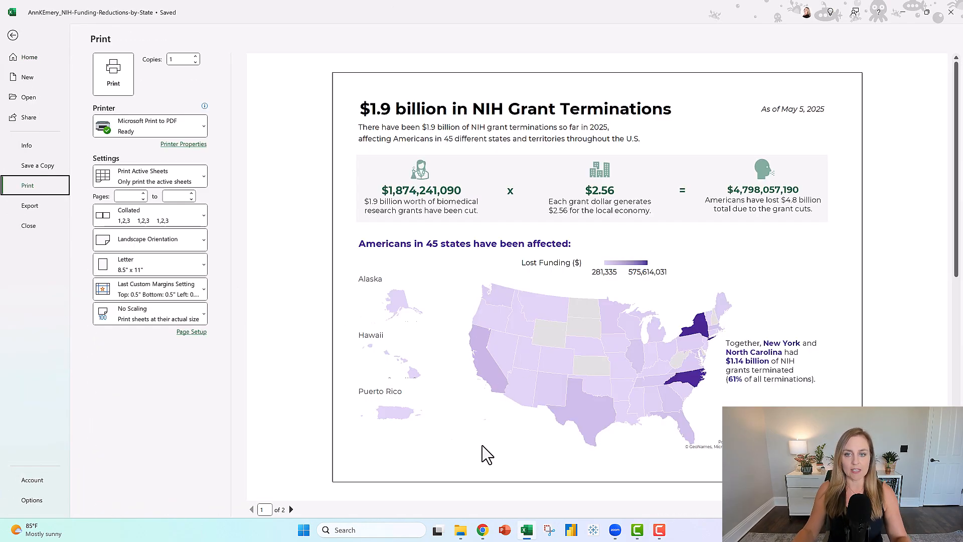
mouse_move(478, 455)
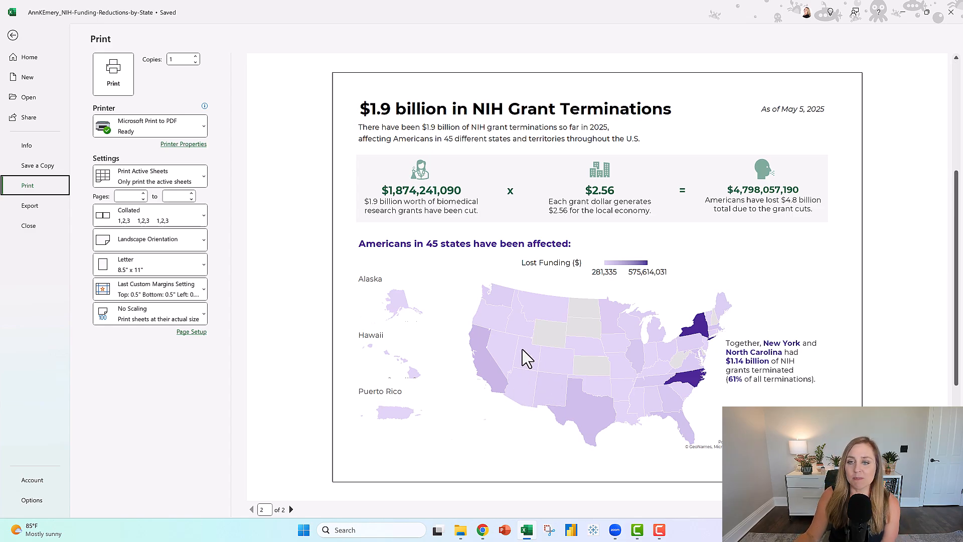
scroll(down, 3)
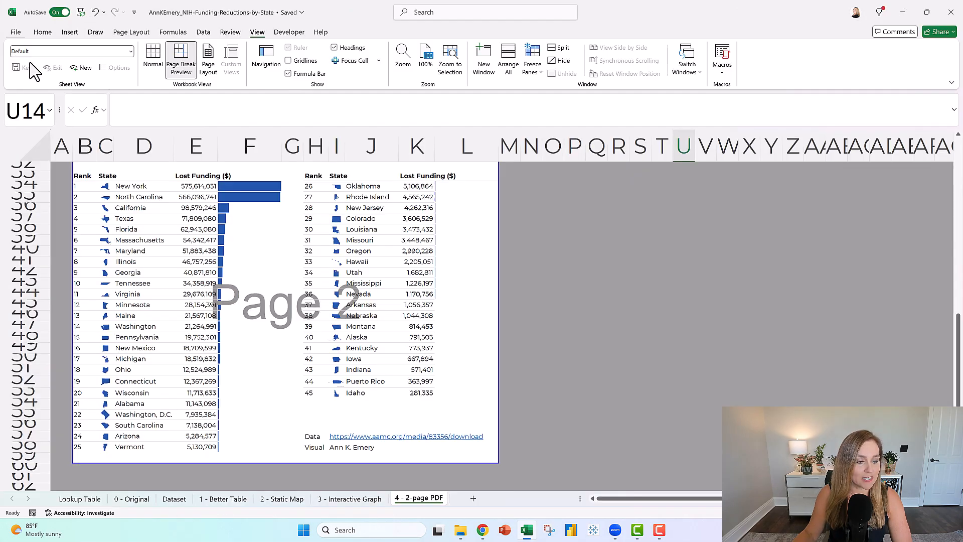
mouse_move(482, 529)
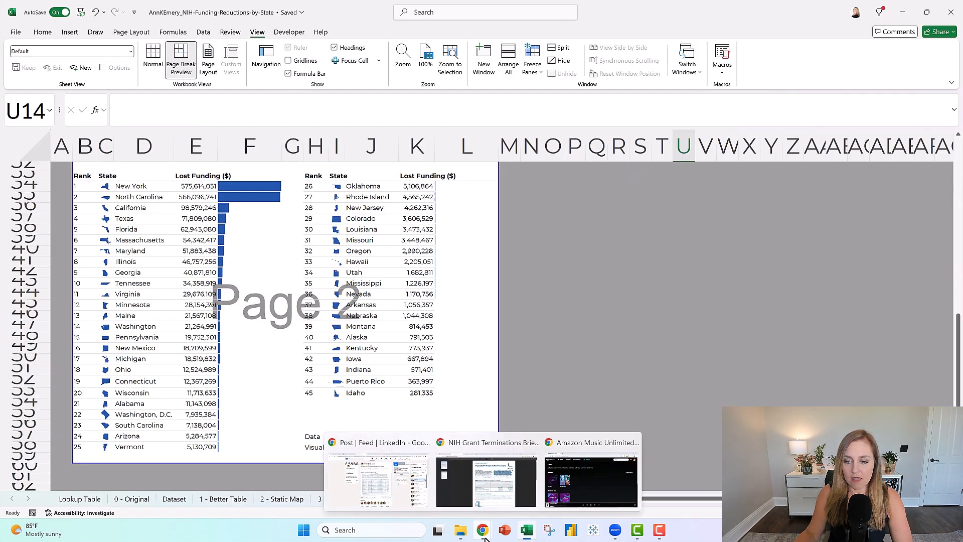
Step: Switch to the Chrome window with the LinkedIn post about NIH grant terminations
click(378, 483)
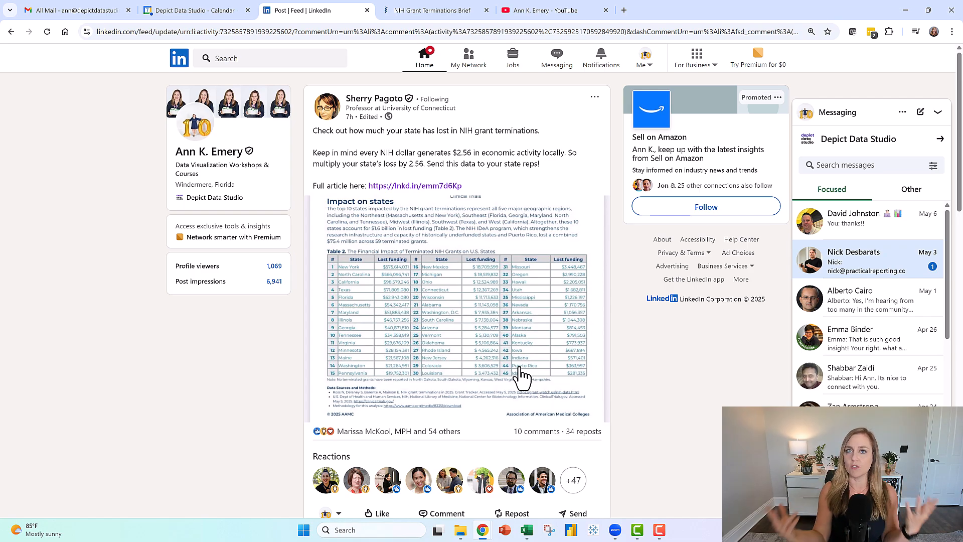
mouse_move(514, 375)
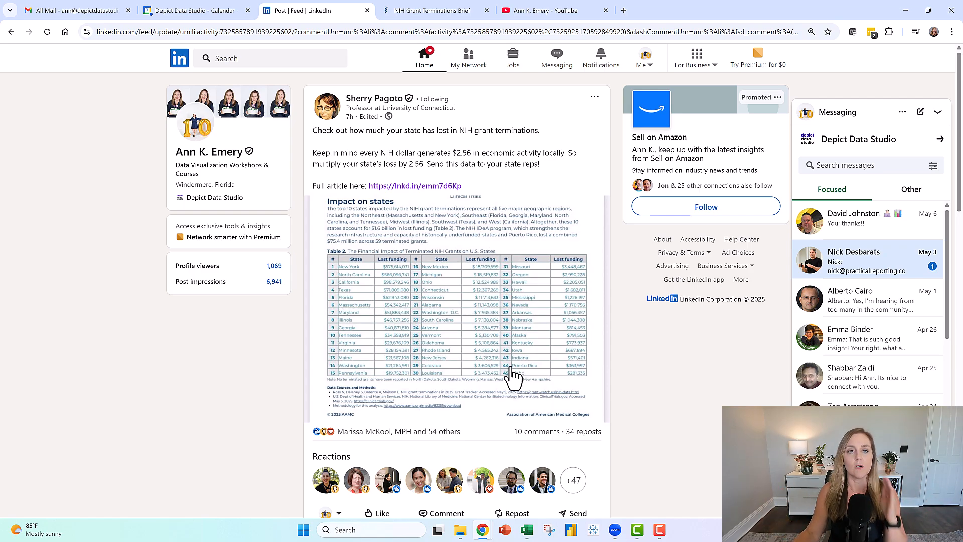
mouse_move(492, 390)
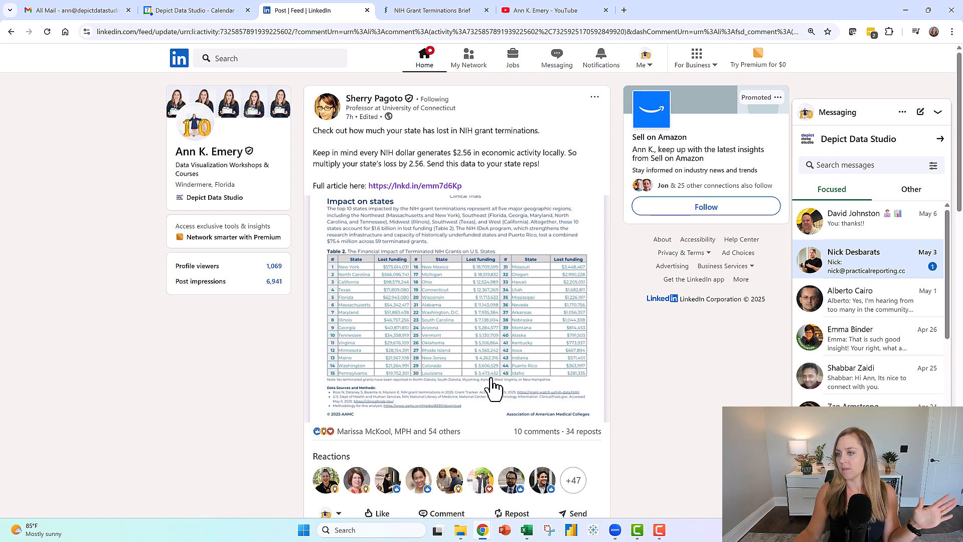
mouse_move(525, 218)
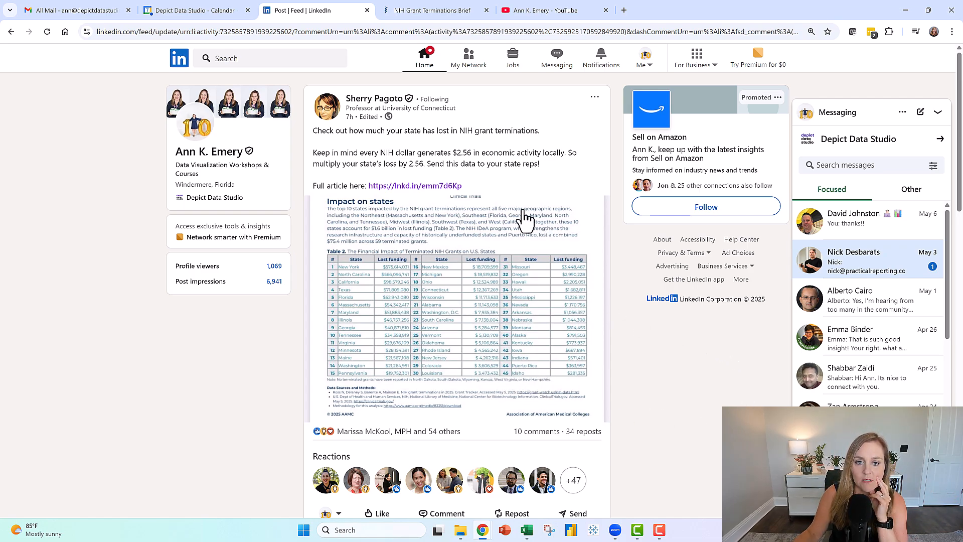
mouse_move(368, 368)
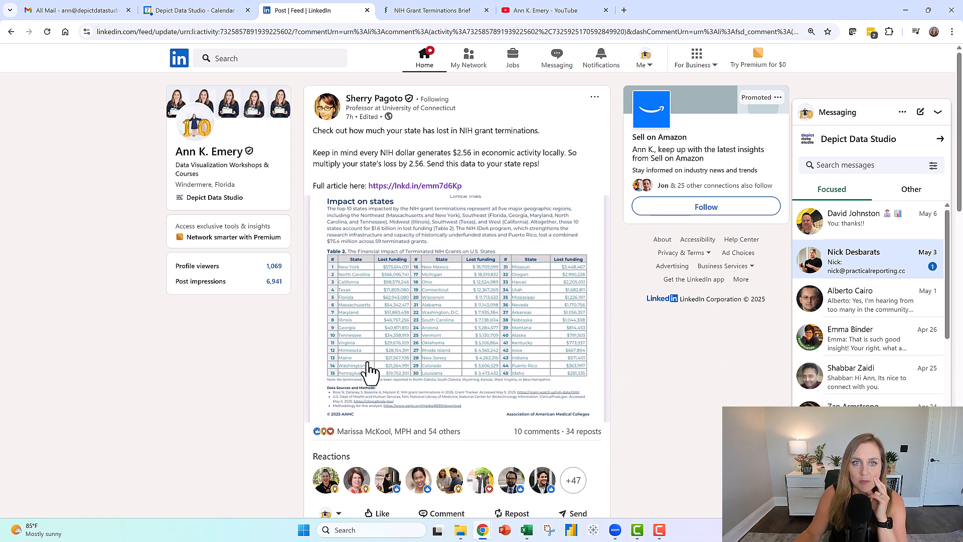
mouse_move(370, 379)
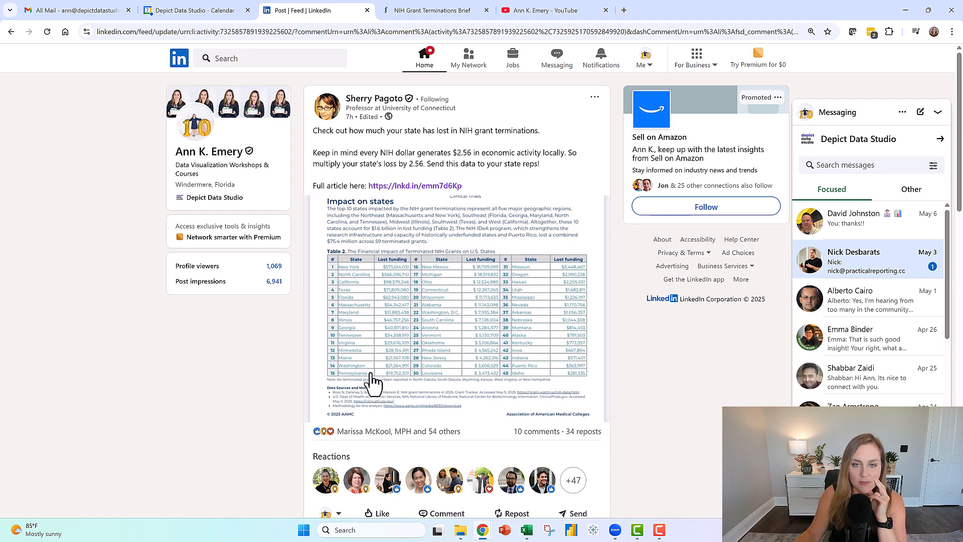
mouse_move(556, 368)
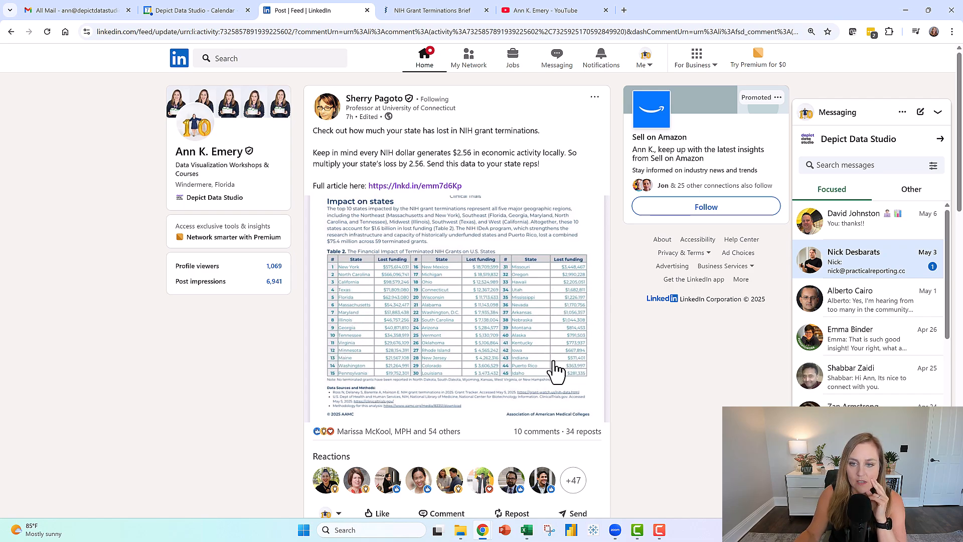
mouse_move(393, 246)
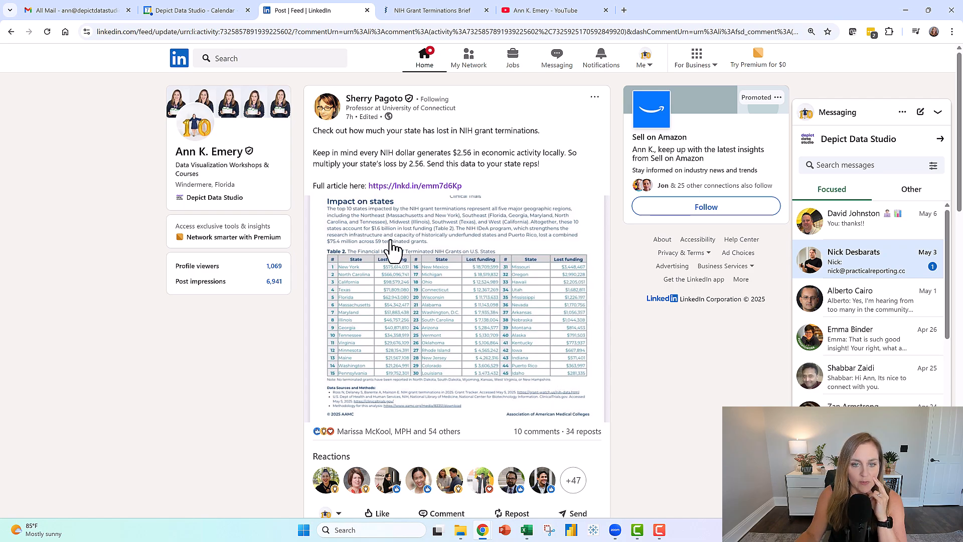
mouse_move(525, 396)
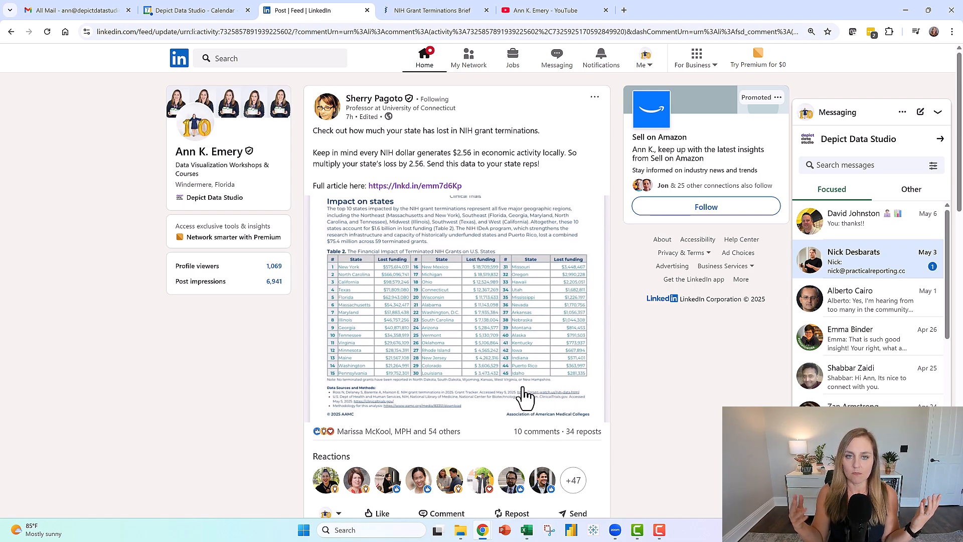
mouse_move(451, 236)
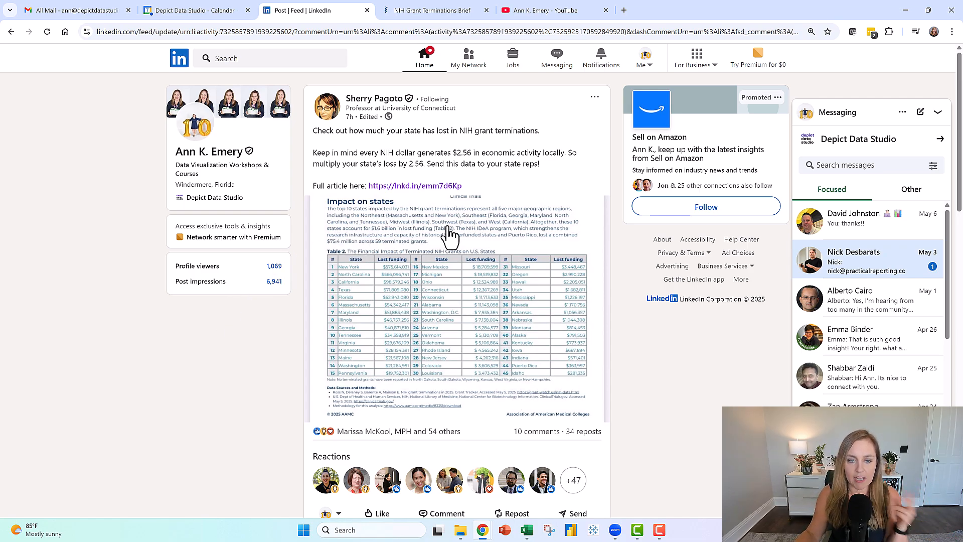
mouse_move(414, 185)
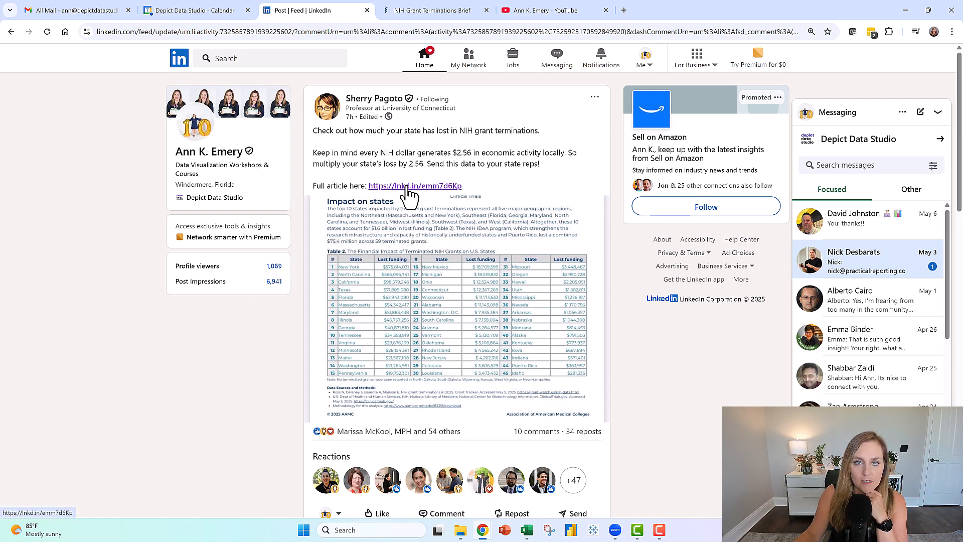
Step: Open the AAMC brief PDF from the post and scroll to Table 2 on page 2
click(414, 186)
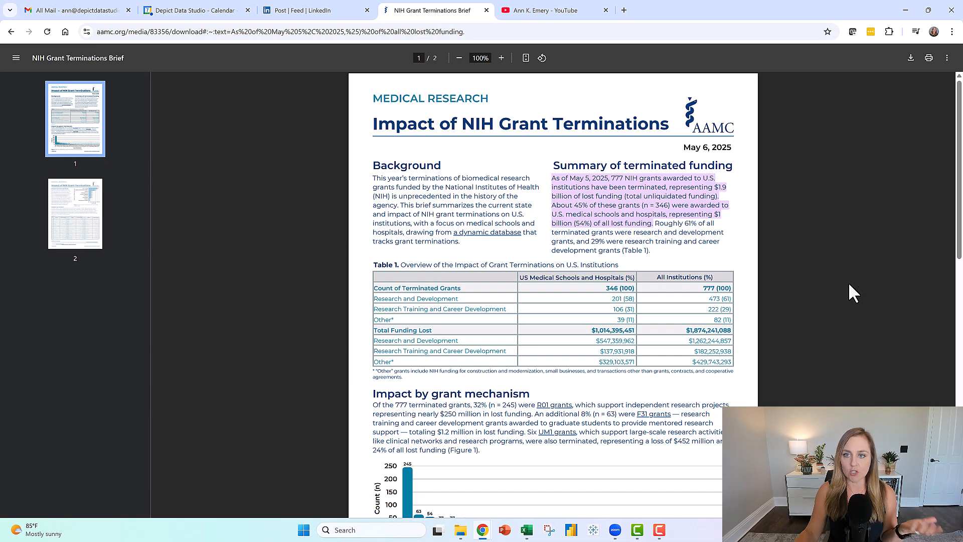
mouse_move(851, 260)
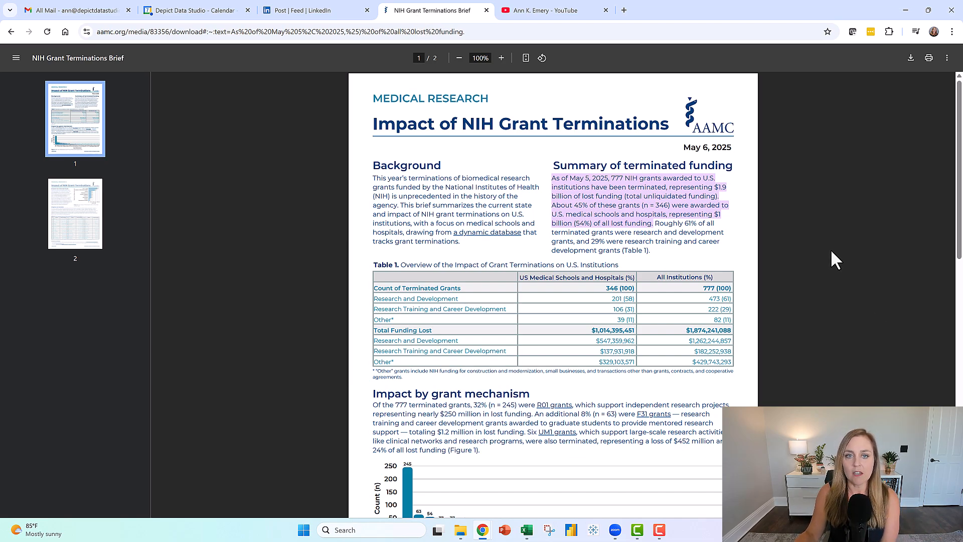
scroll(down, 3)
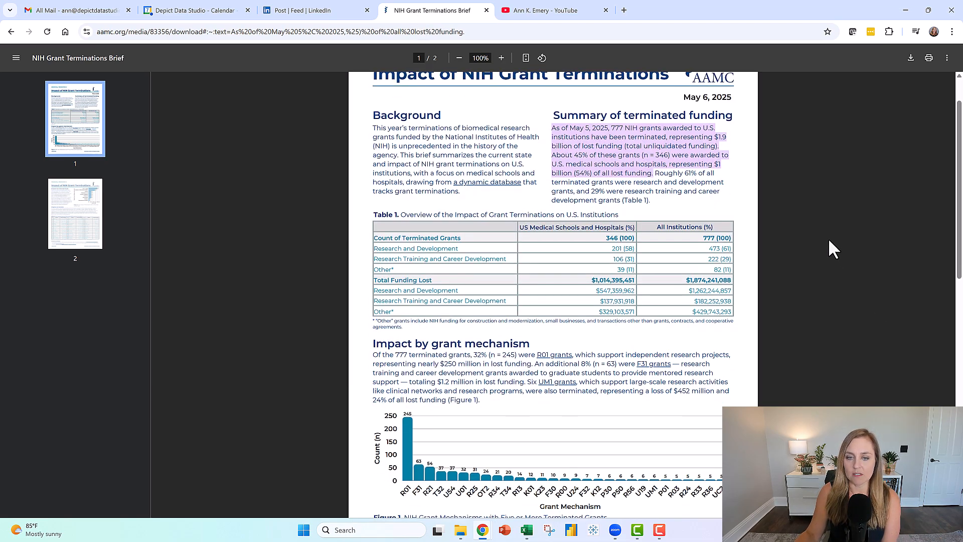
scroll(down, 3)
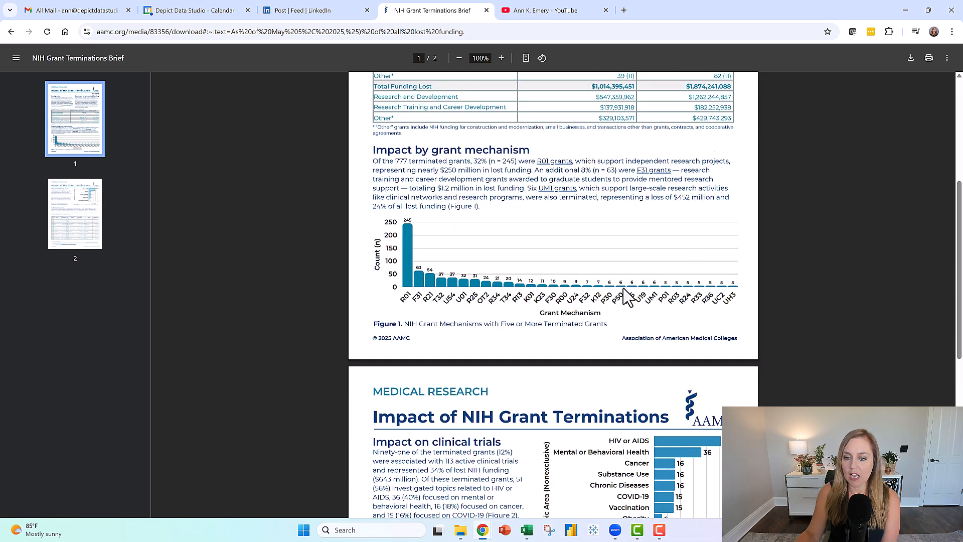
scroll(down, 3)
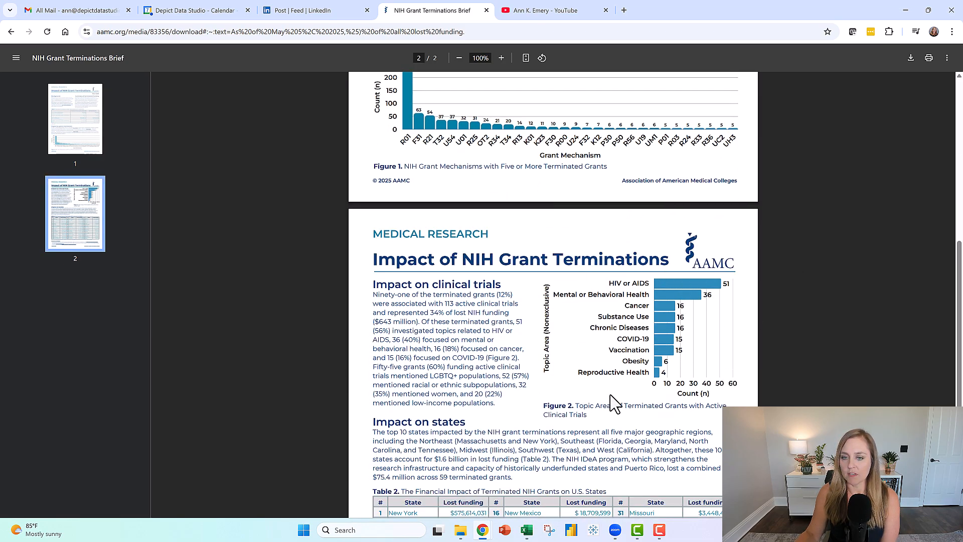
scroll(down, 3)
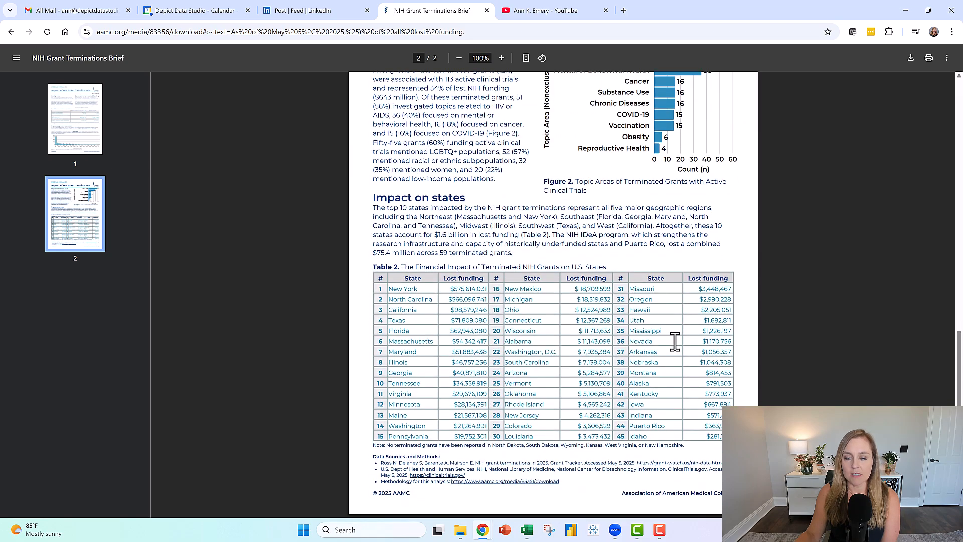
mouse_move(645, 249)
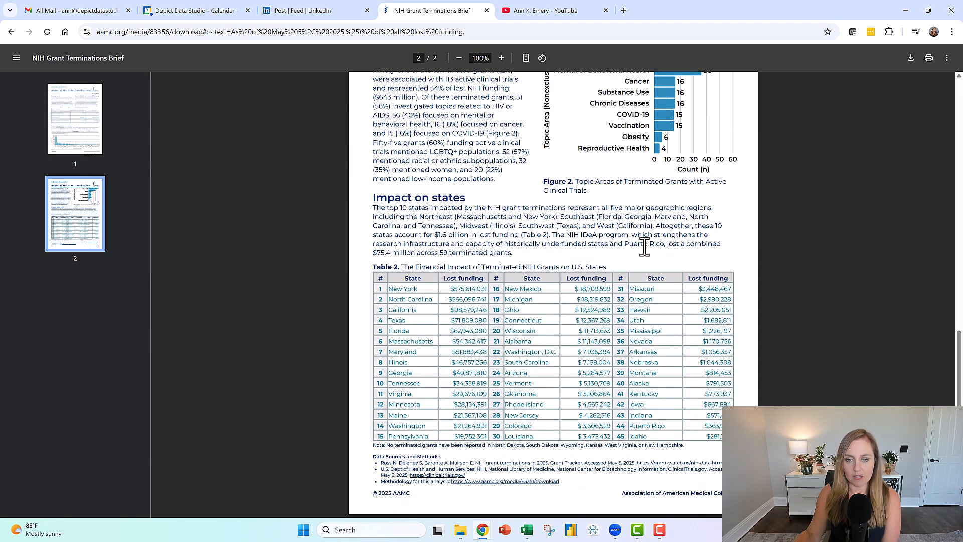
mouse_move(622, 289)
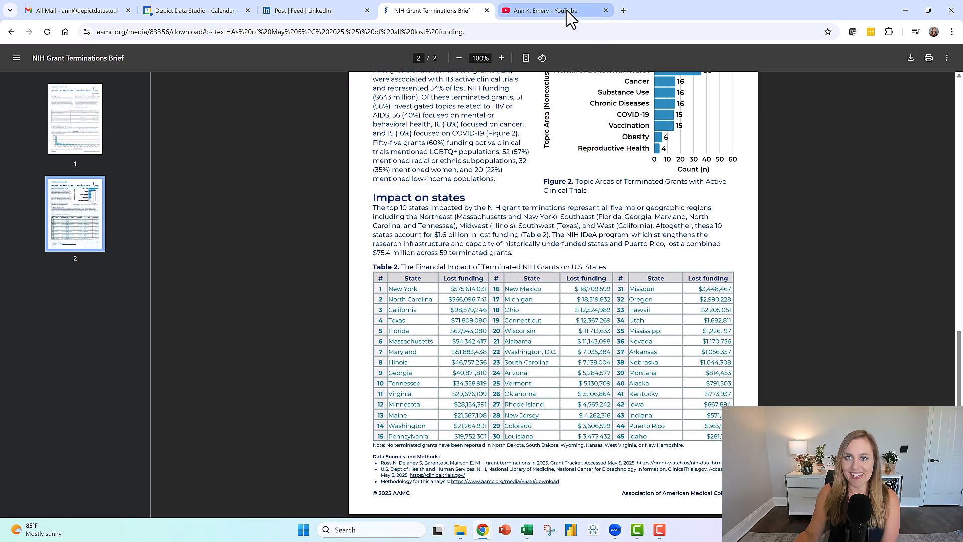
mouse_move(544, 10)
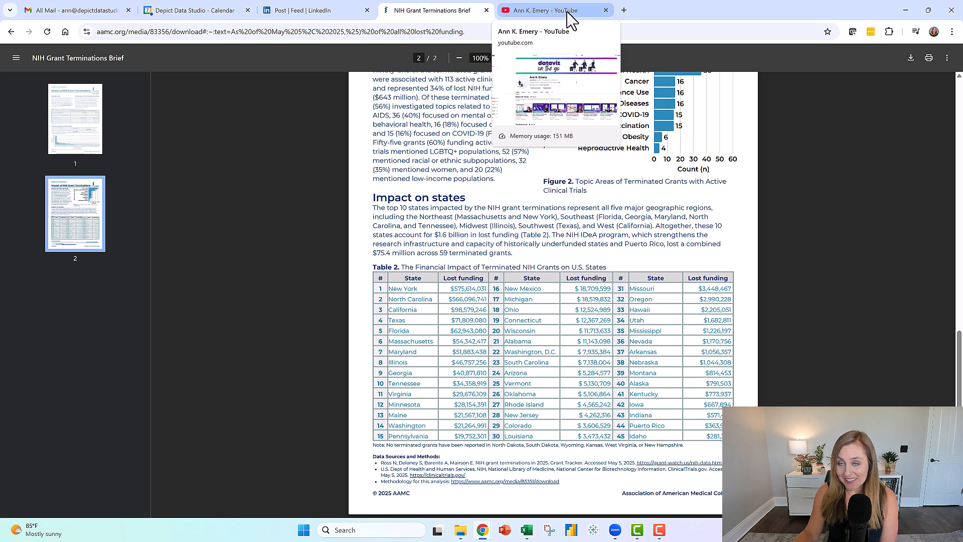
Step: Show the YouTube channel's Live streams, then return to the Excel workbook
click(546, 10)
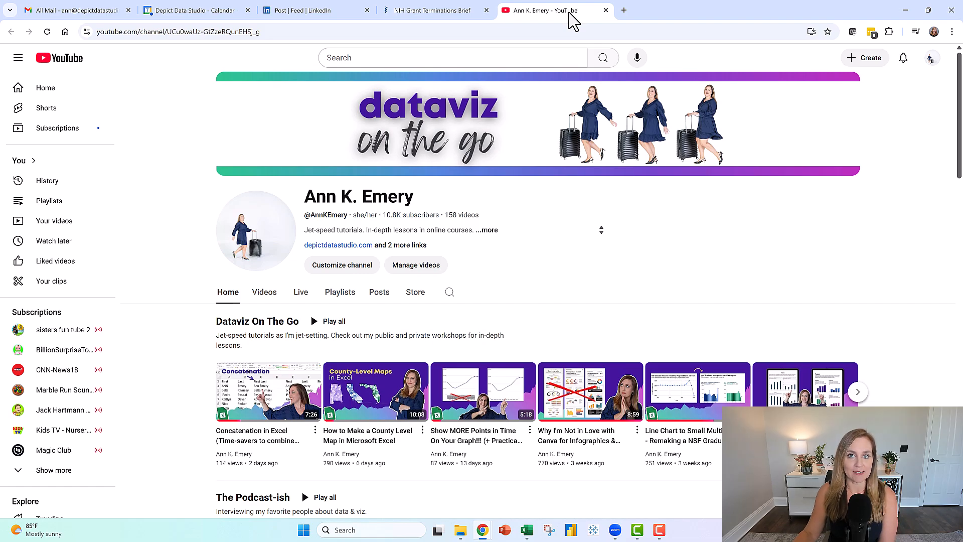
mouse_move(571, 265)
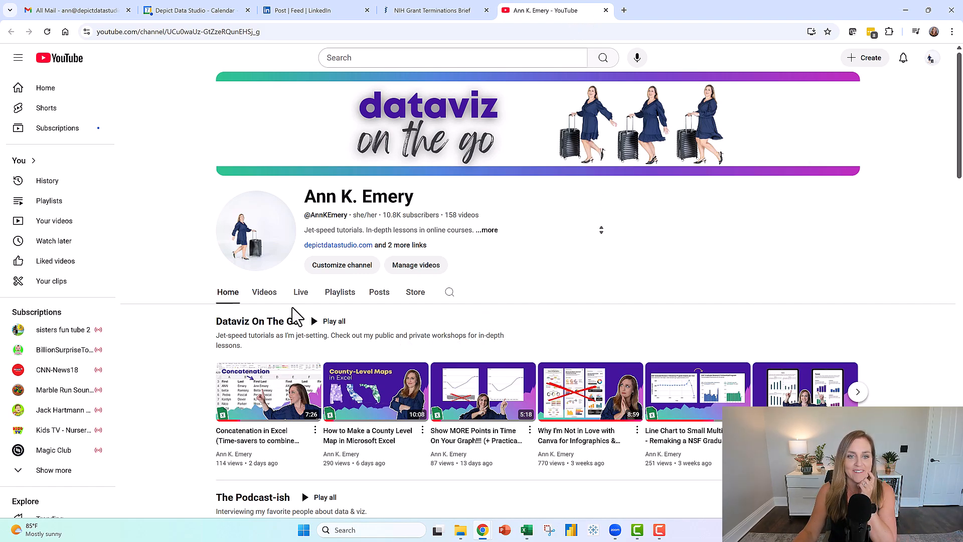
click(300, 292)
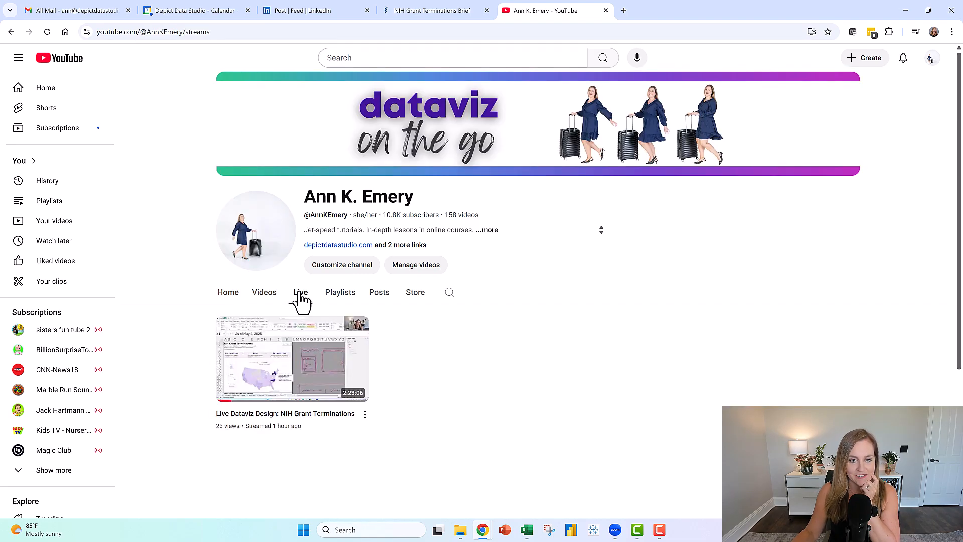
mouse_move(350, 402)
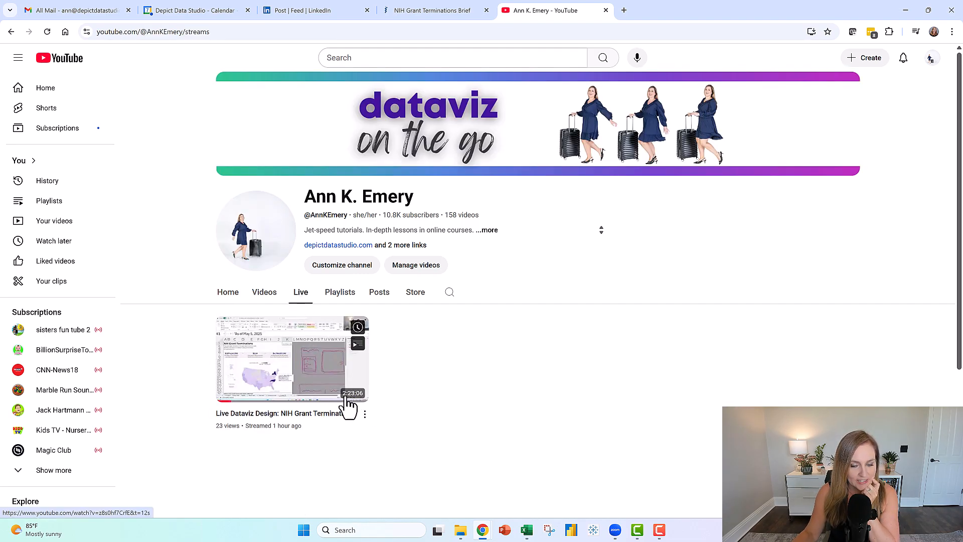
mouse_move(402, 416)
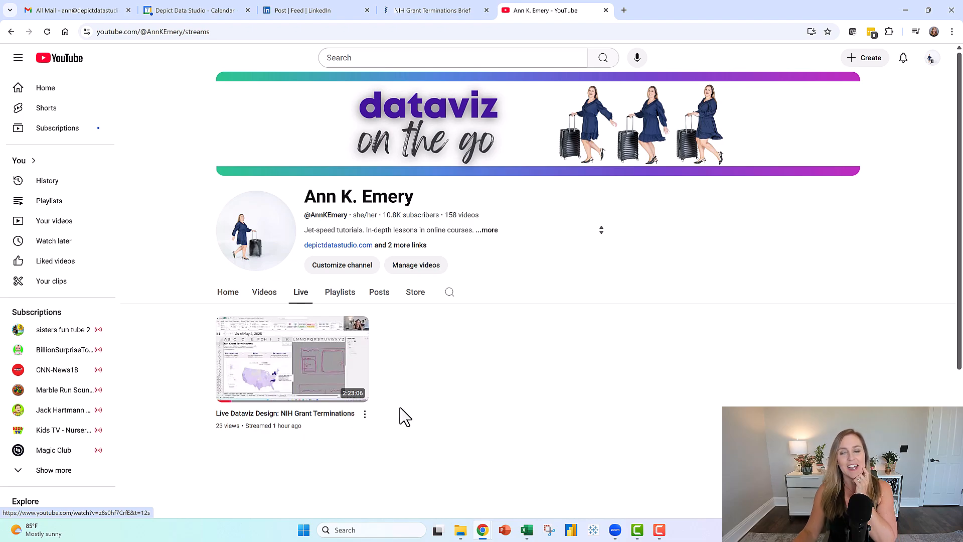
mouse_move(409, 408)
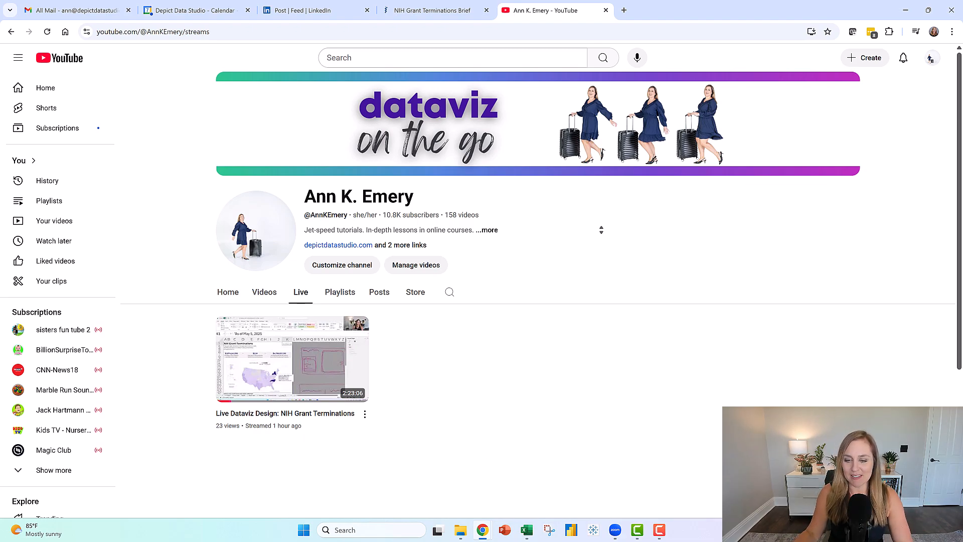
click(526, 530)
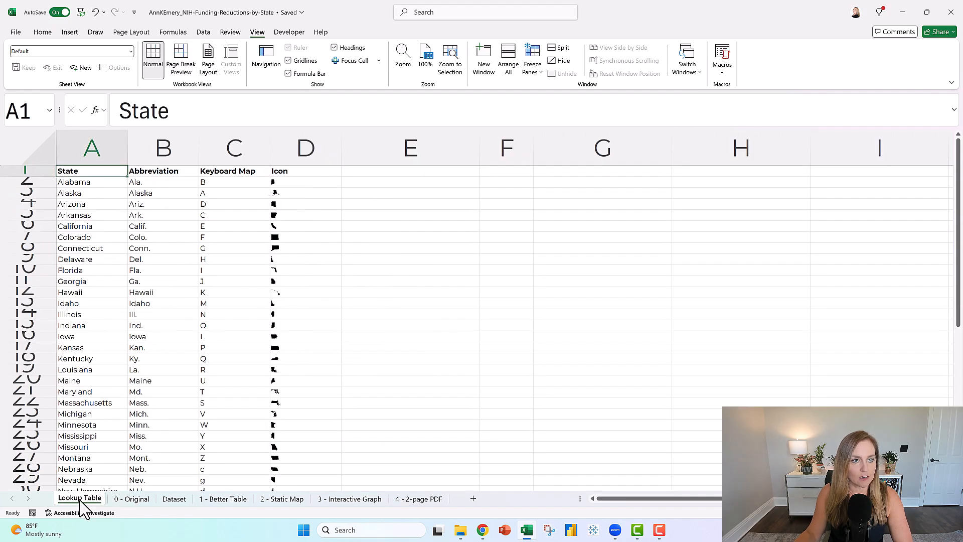
mouse_move(327, 173)
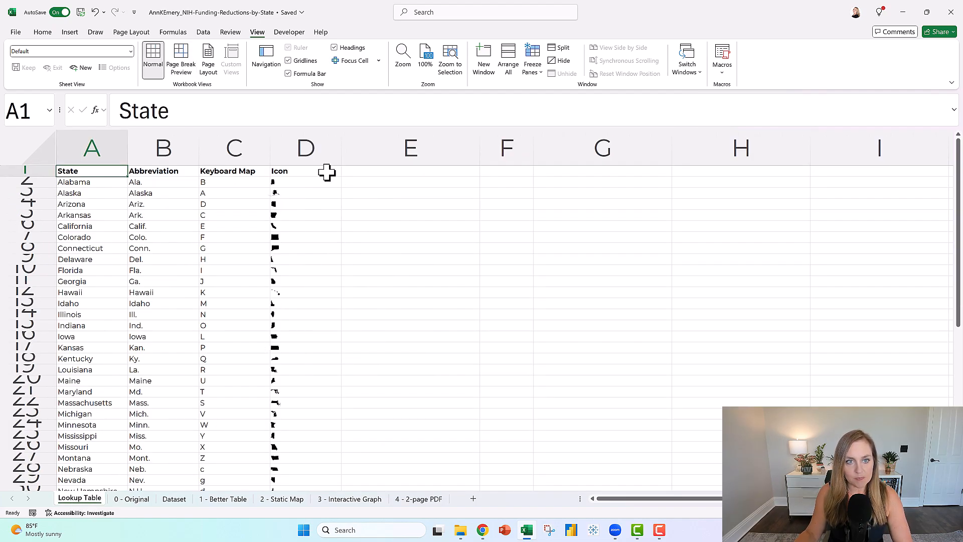
Step: Highlight the lookup table's Icon column of state shapes, then clear the selection
click(305, 147)
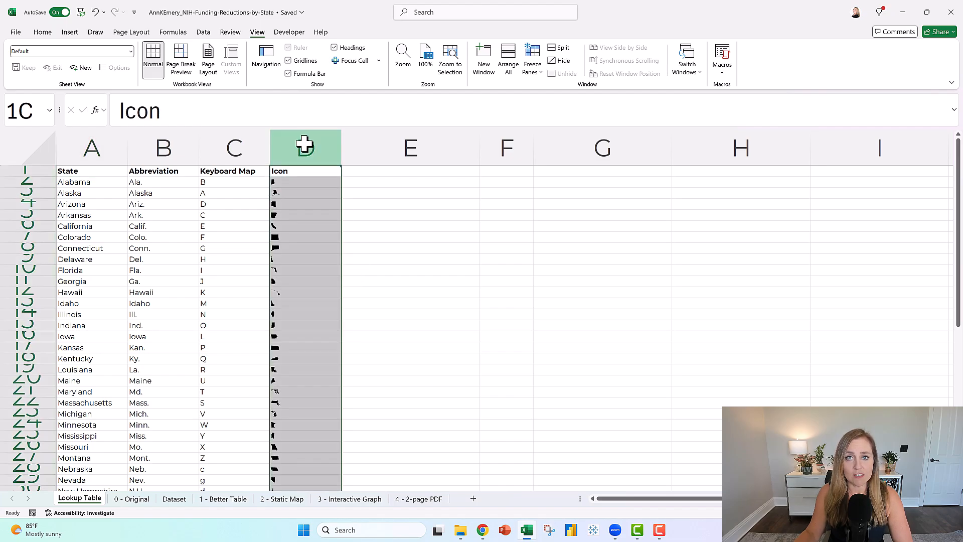
click(410, 182)
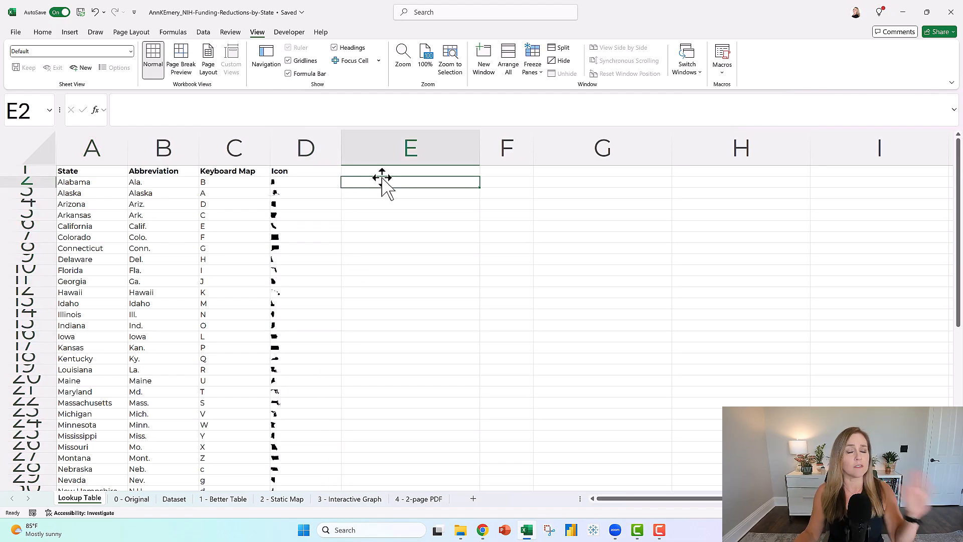
mouse_move(86, 313)
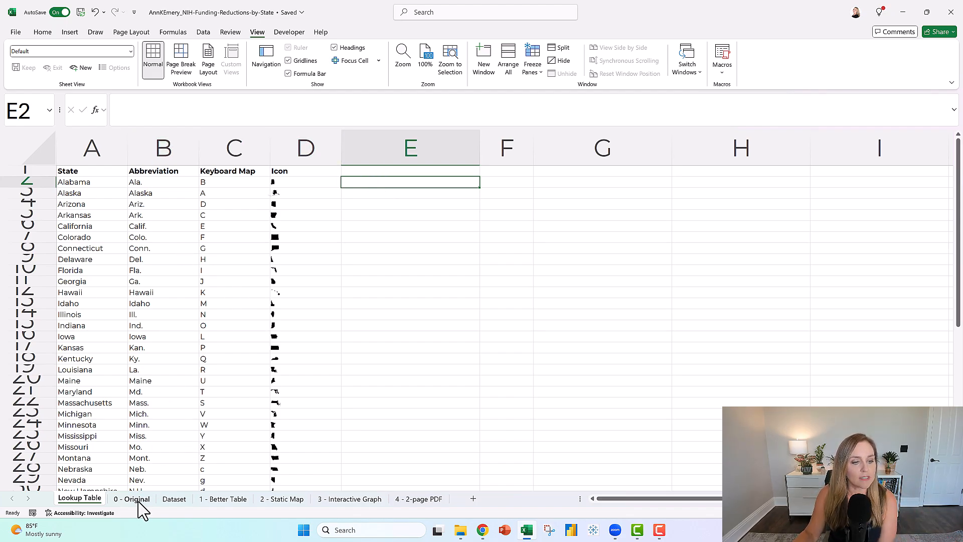
Step: Switch to the 0 - Original sheet with the brief pages and source links
click(130, 498)
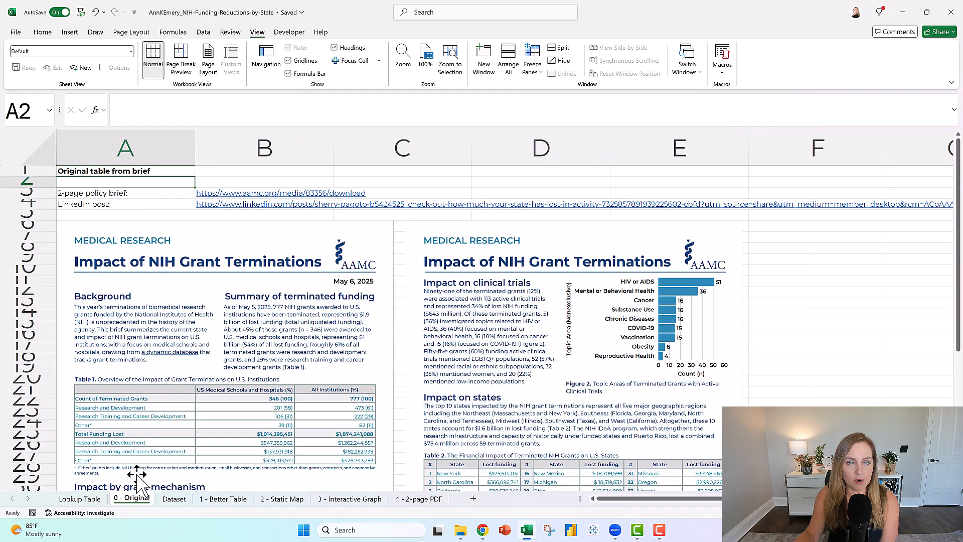
mouse_move(541, 341)
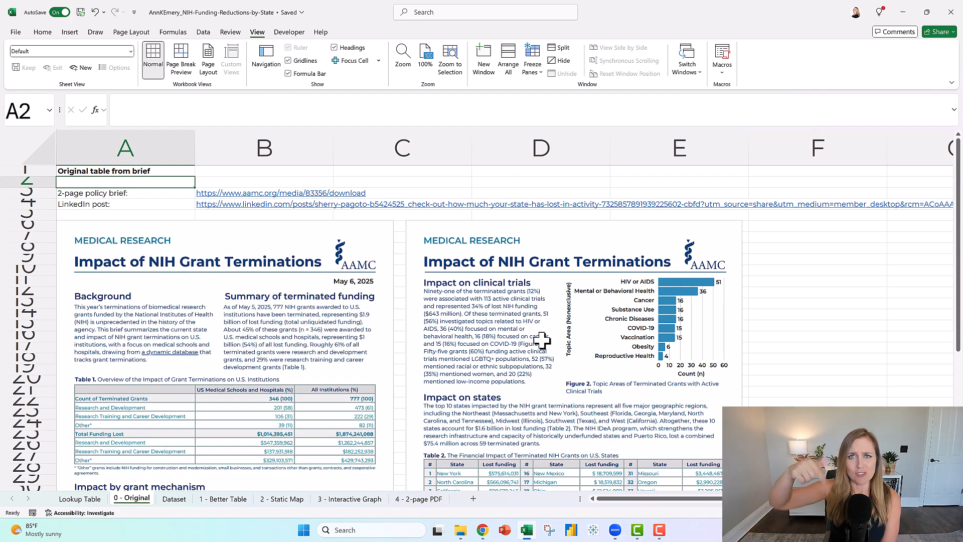
mouse_move(535, 371)
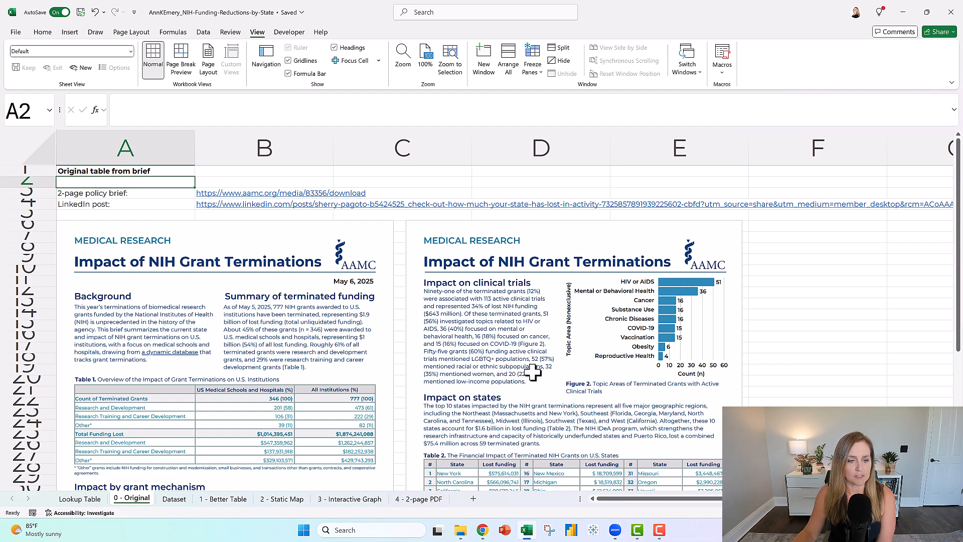
Step: Open the Dataset sheet and inspect the percent-of-total formula in D6
click(174, 499)
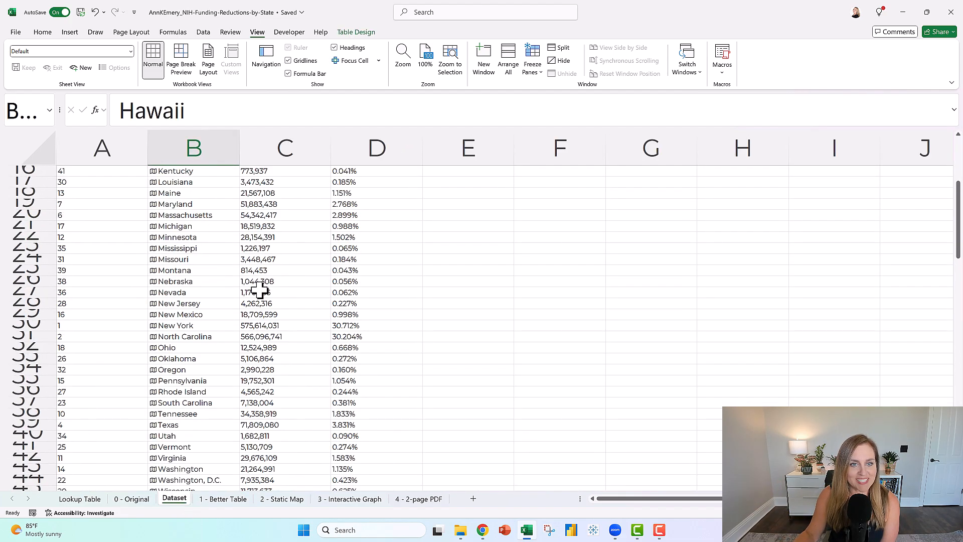
scroll(up, 3)
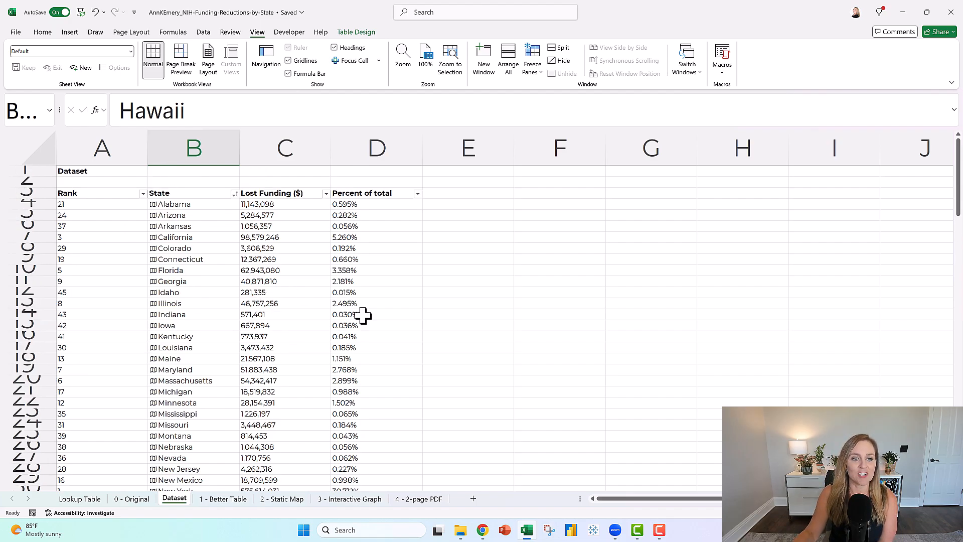
click(377, 226)
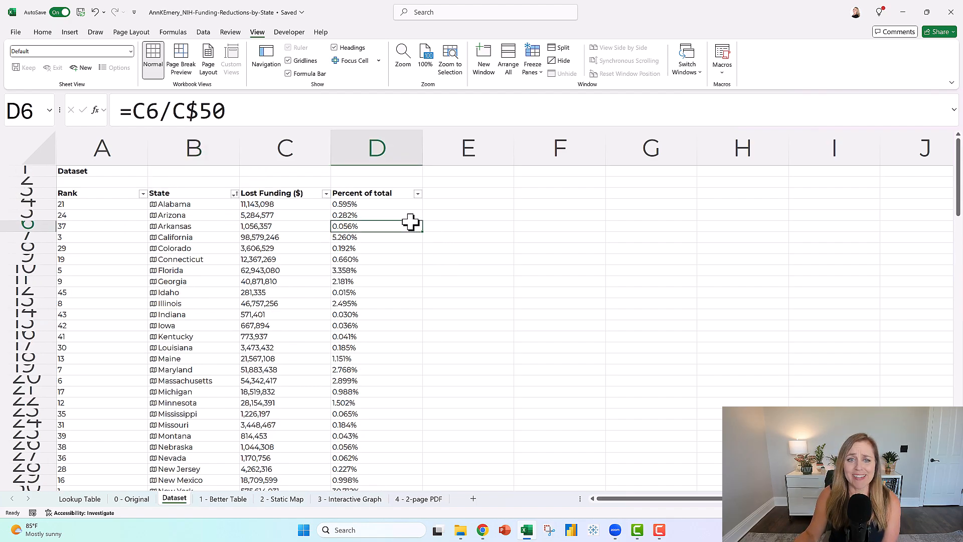
mouse_move(405, 277)
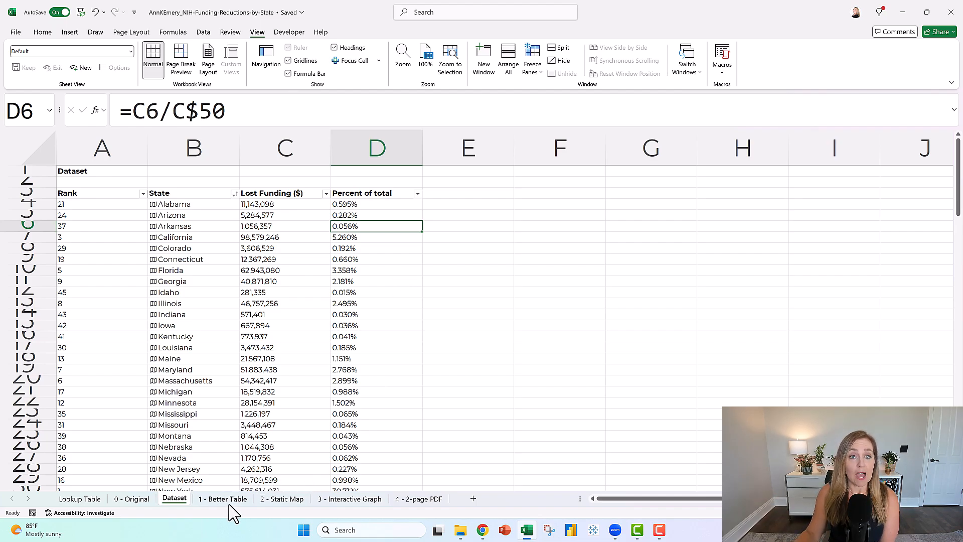
Step: Open the 1 - Better Table sheet, select the design notes rows and scroll through the ranked state table
click(222, 499)
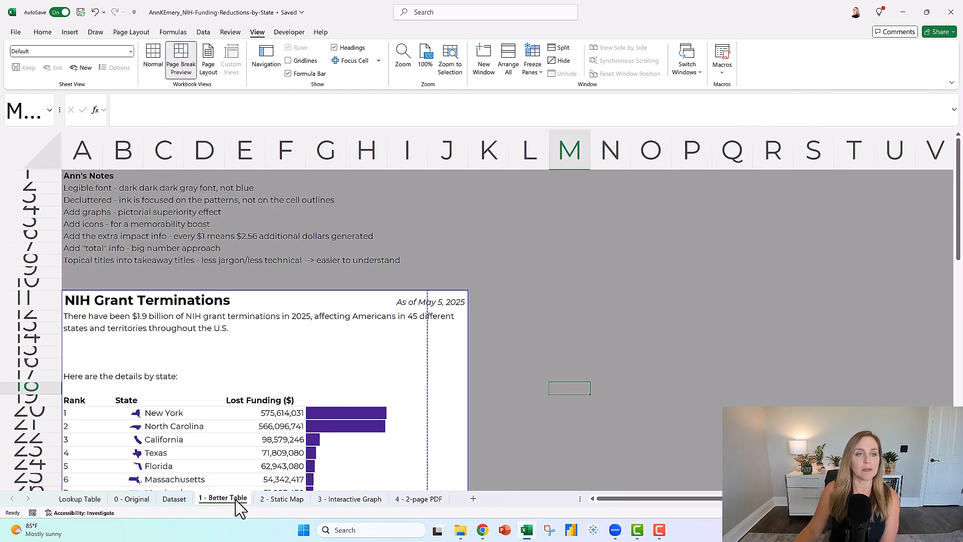
click(29, 187)
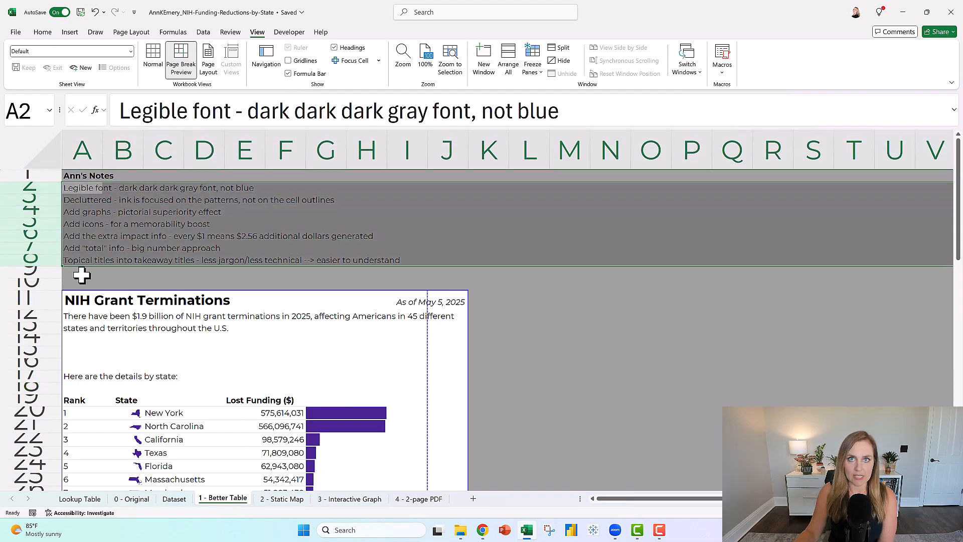
mouse_move(486, 337)
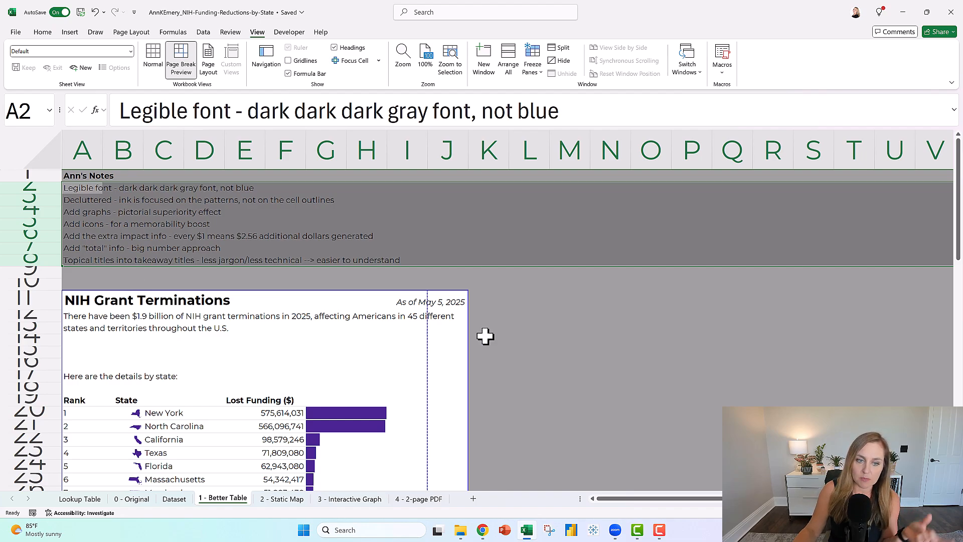
scroll(down, 3)
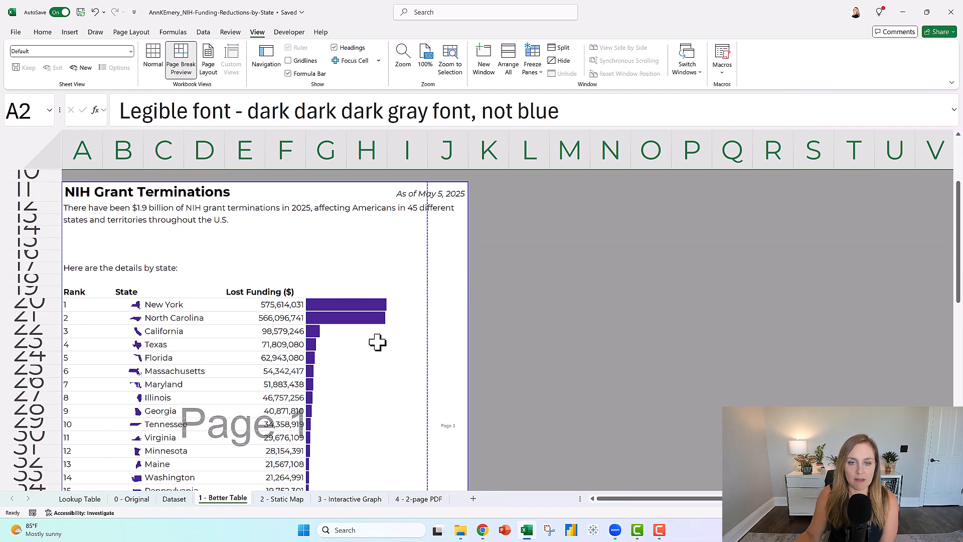
scroll(down, 3)
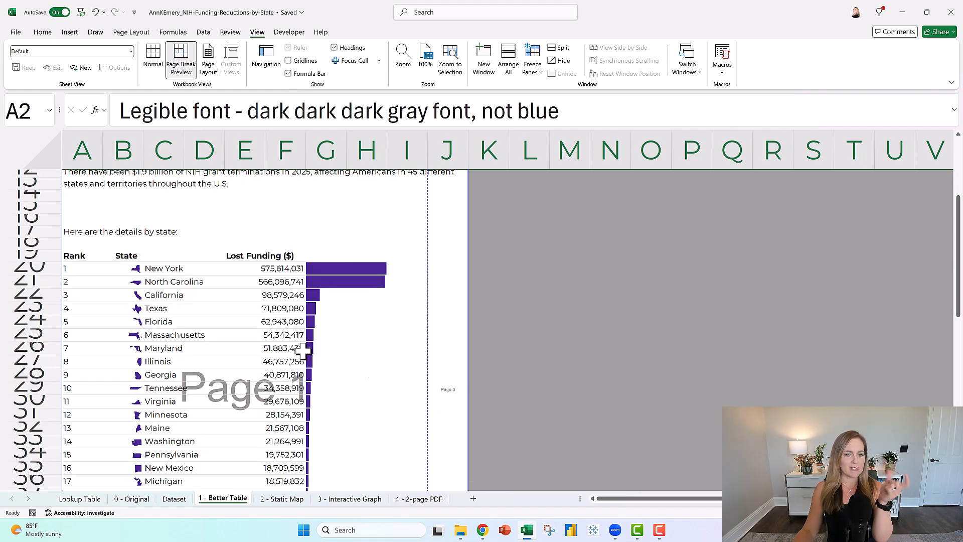
scroll(down, 3)
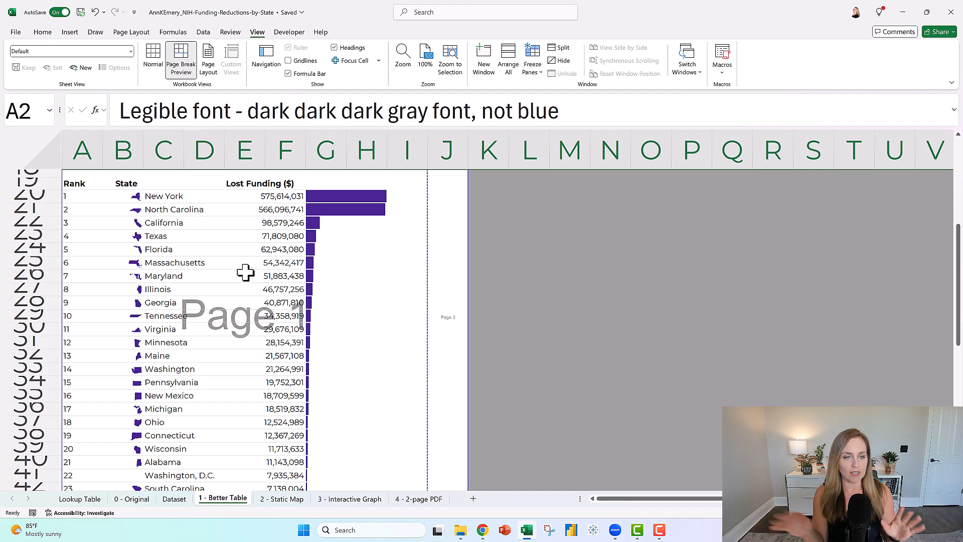
mouse_move(237, 276)
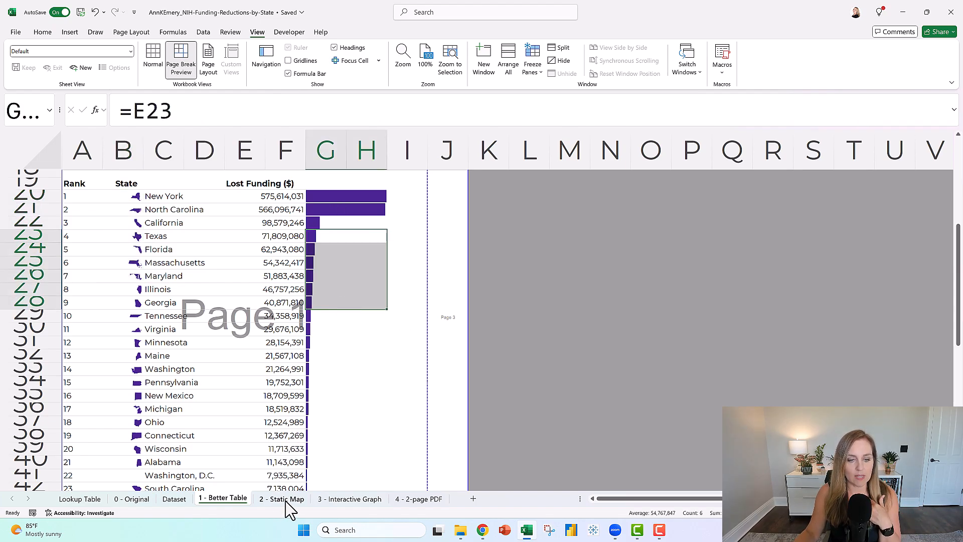
click(281, 499)
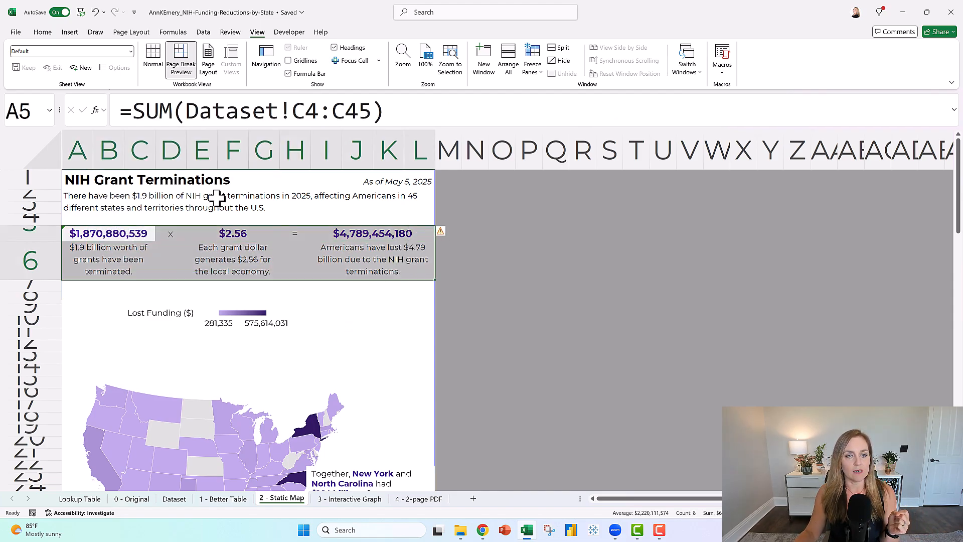
mouse_move(406, 289)
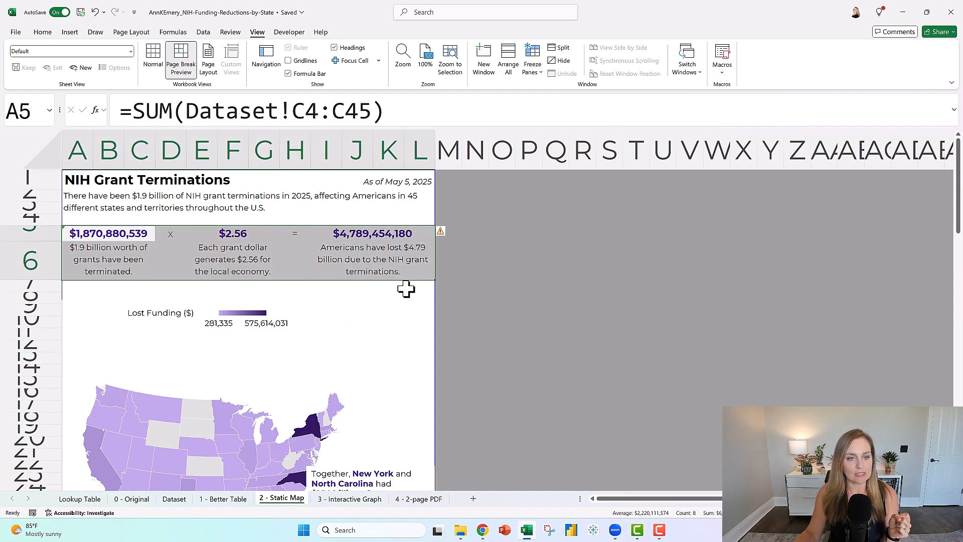
click(232, 259)
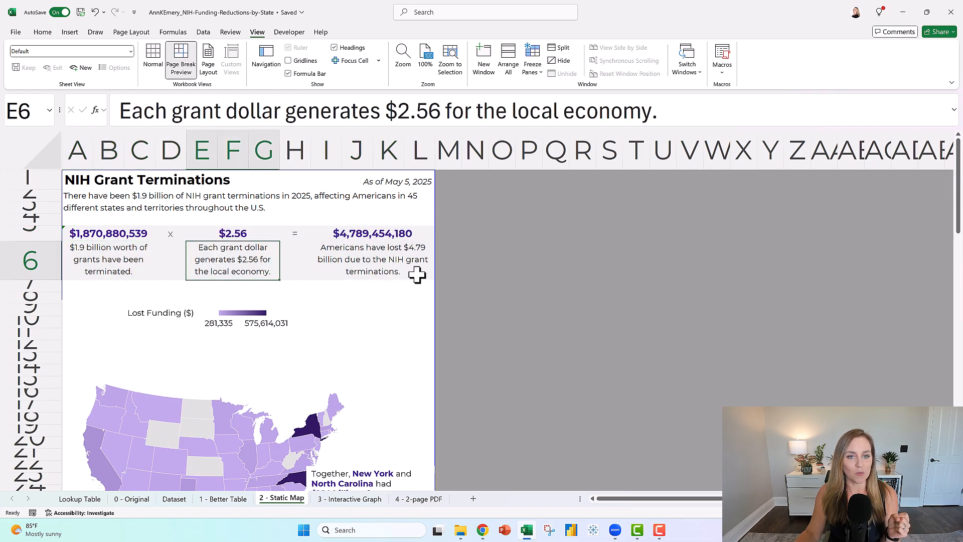
click(372, 259)
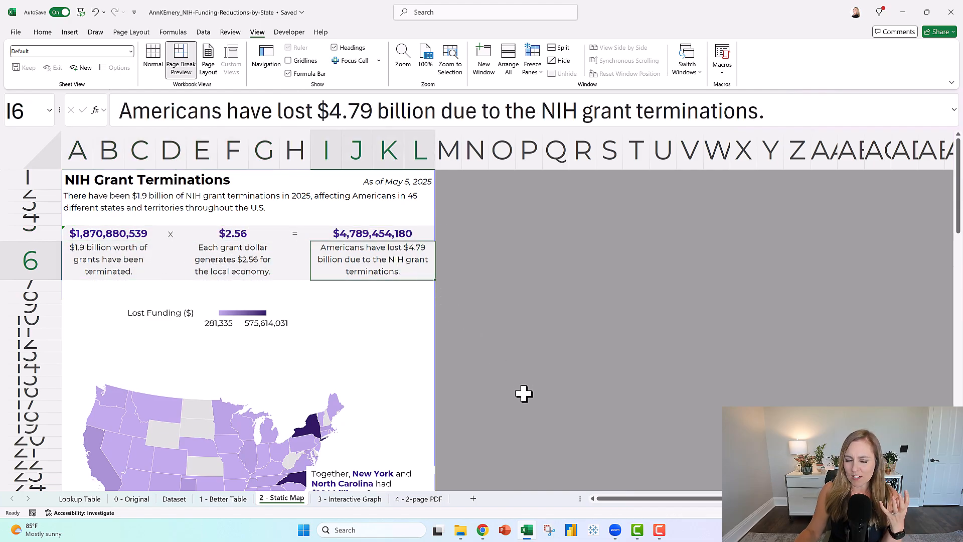
mouse_move(453, 276)
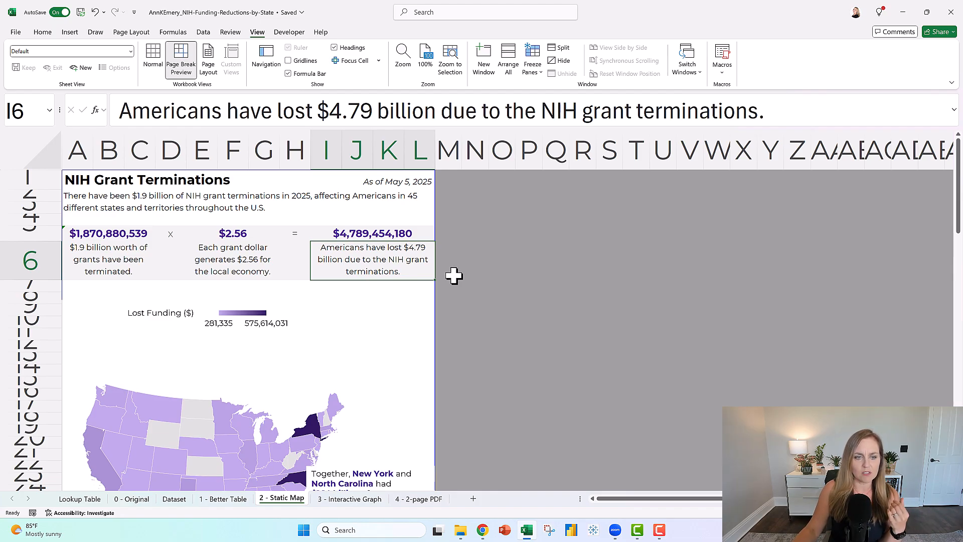
scroll(down, 3)
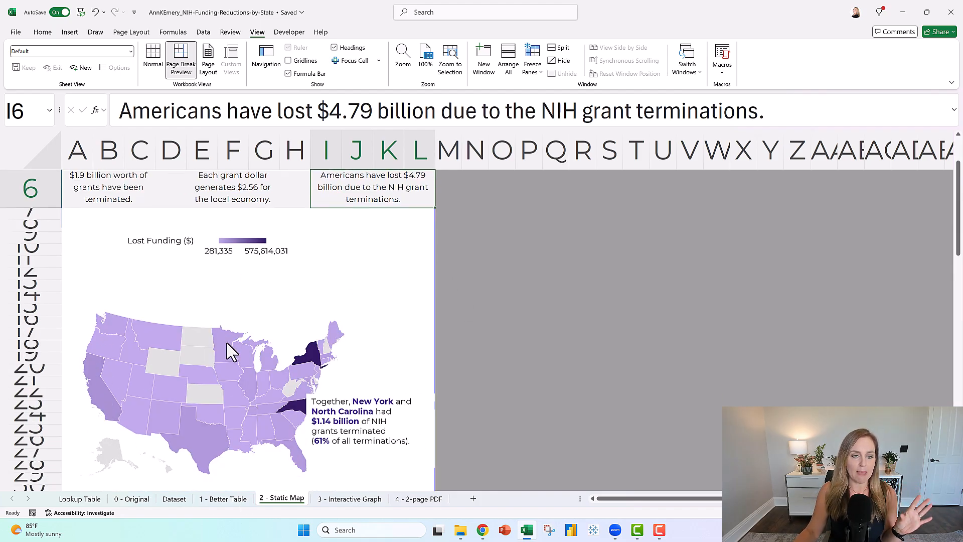
click(359, 420)
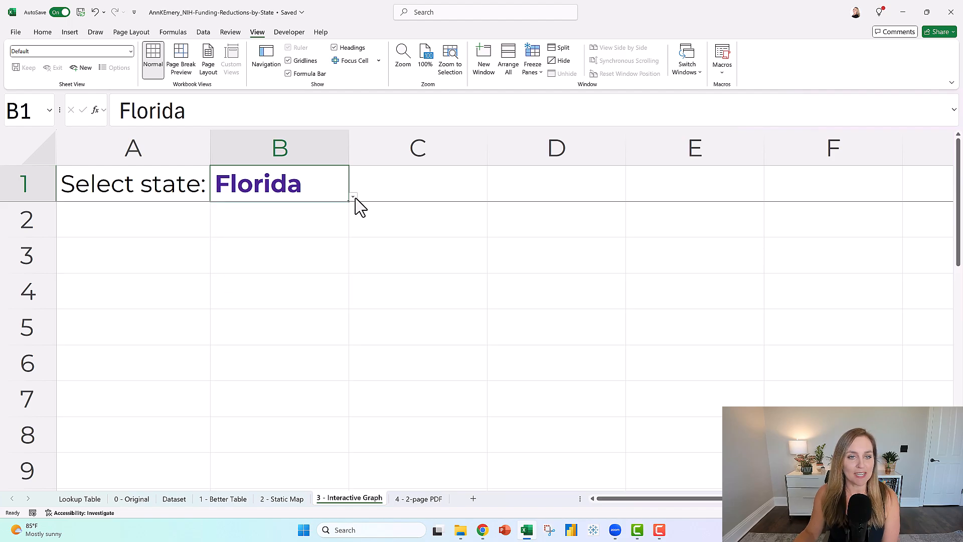
mouse_move(376, 290)
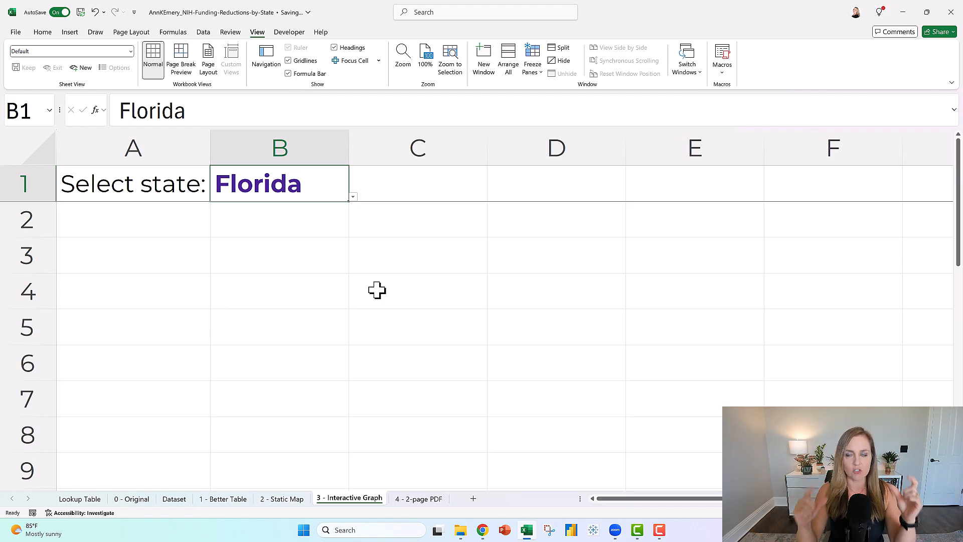
mouse_move(422, 512)
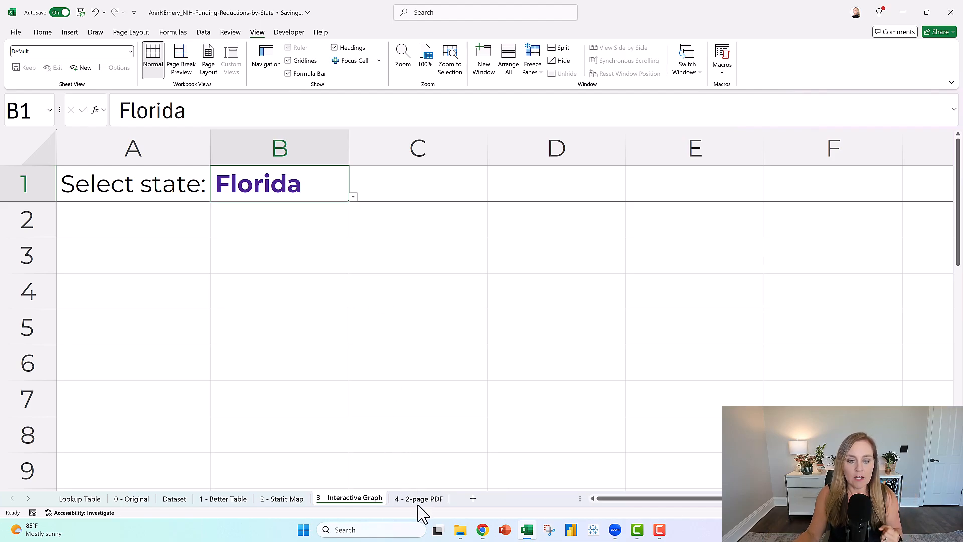
Step: Open the 4 - 2-page PDF sheet and check page one's headline stats graphic and state map
click(419, 499)
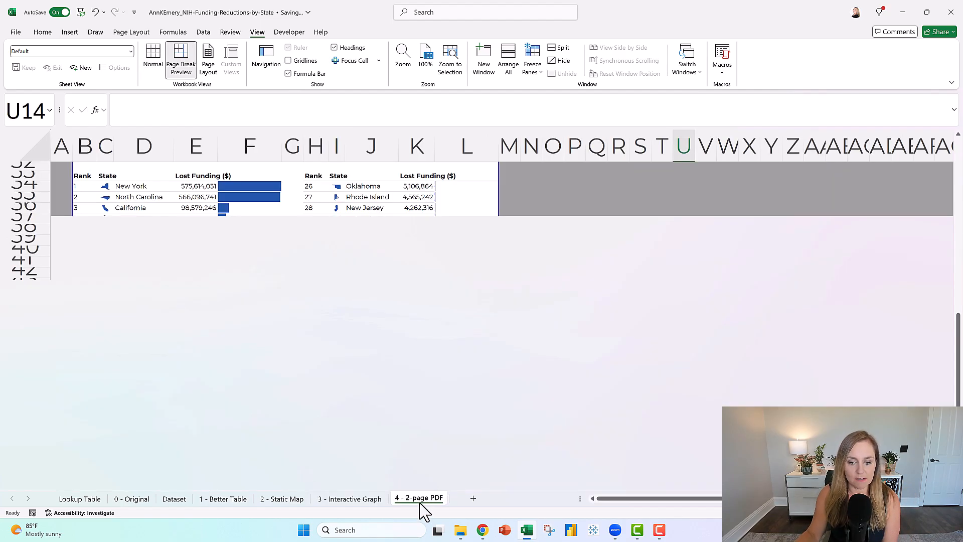
scroll(up, 3)
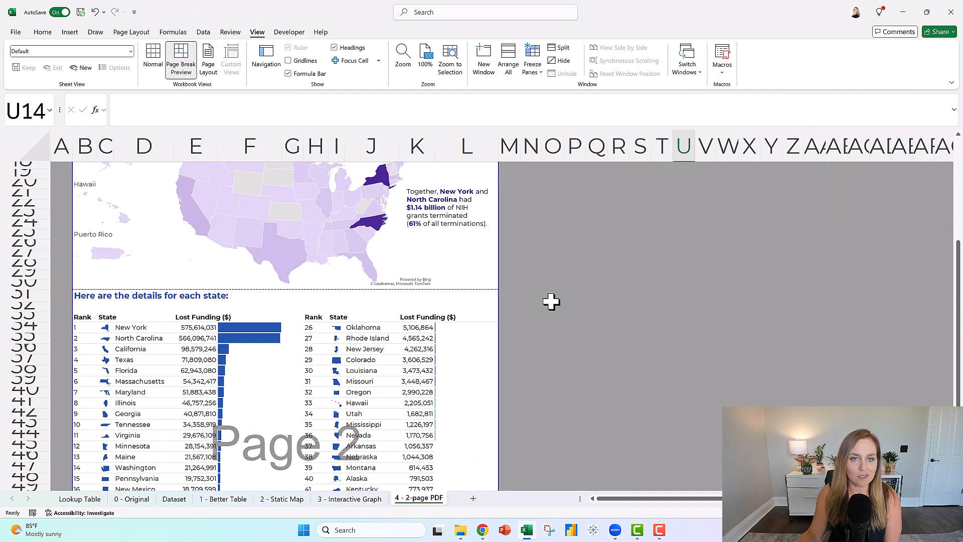
scroll(up, 3)
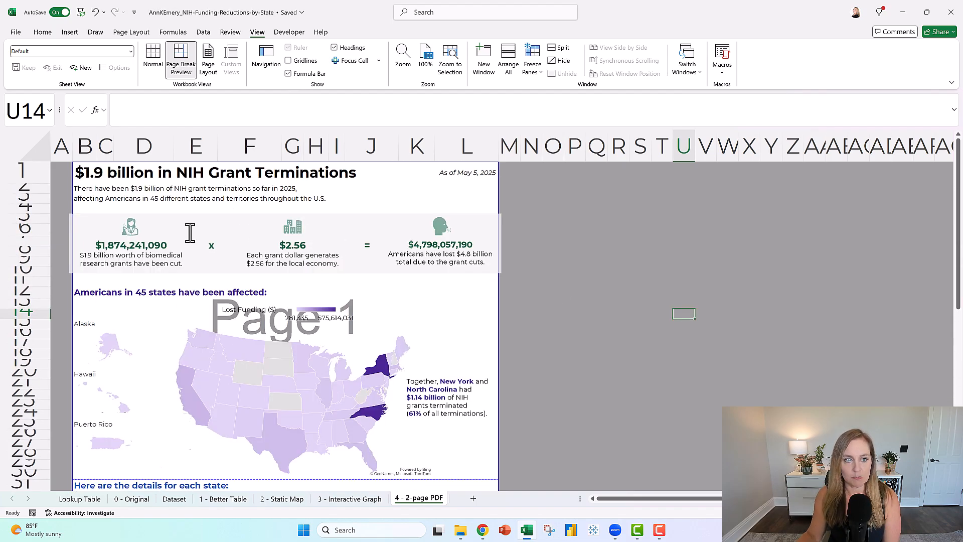
mouse_move(398, 306)
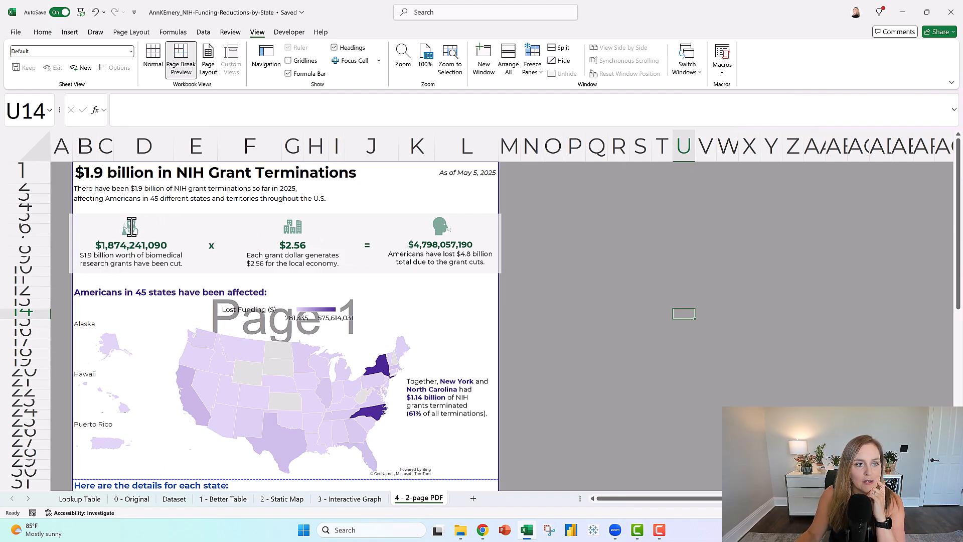
click(131, 251)
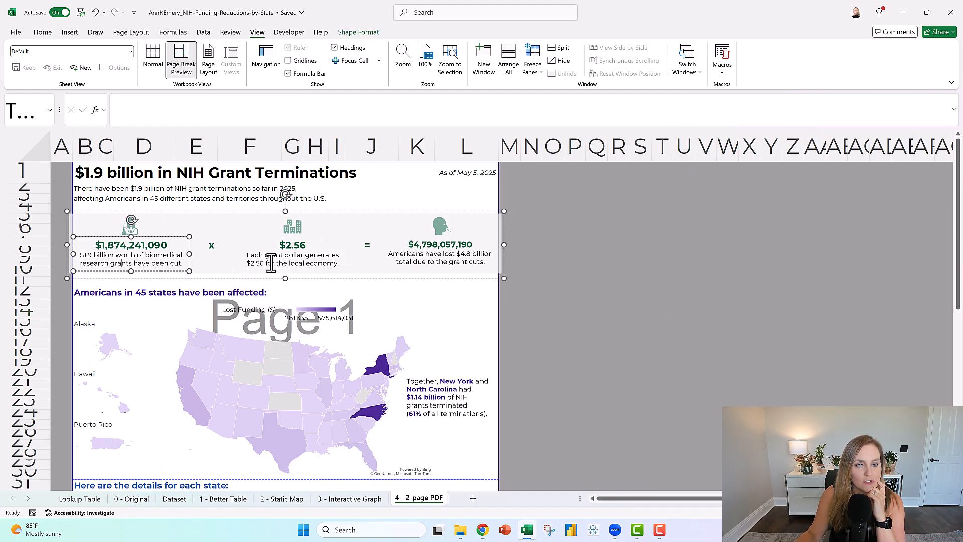
click(575, 313)
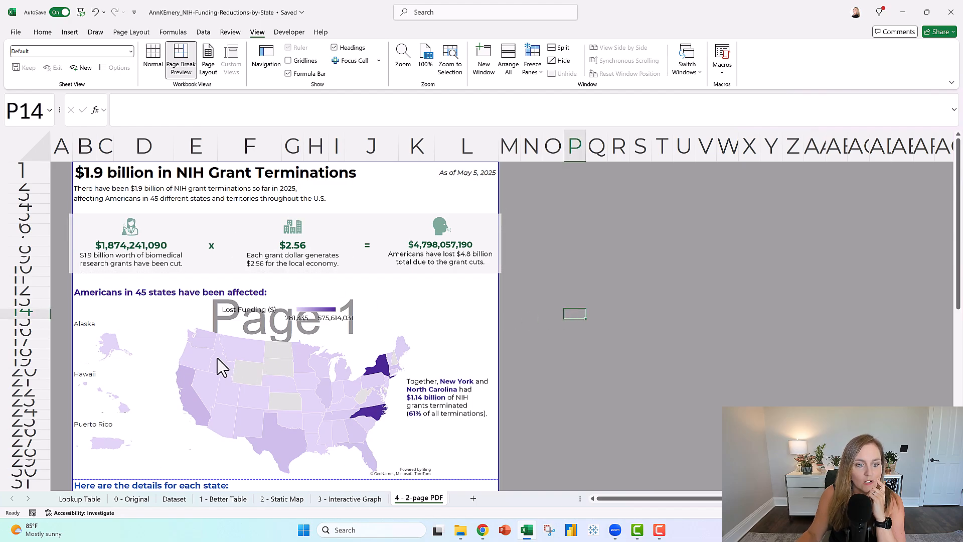
scroll(down, 3)
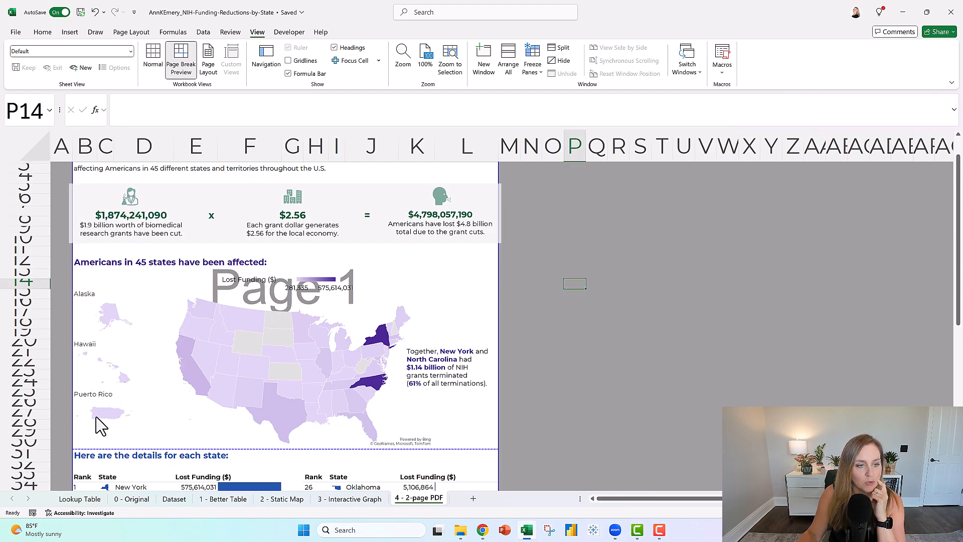
mouse_move(109, 381)
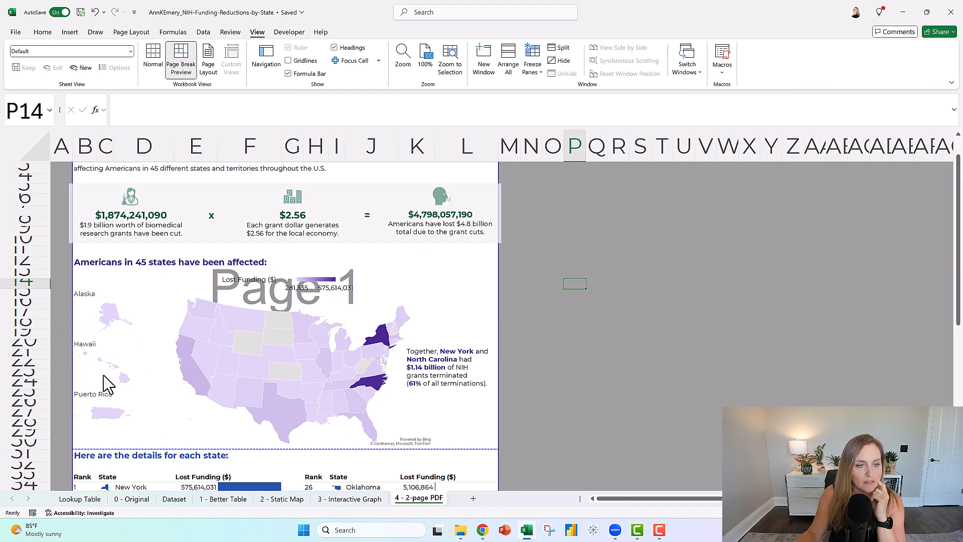
mouse_move(107, 382)
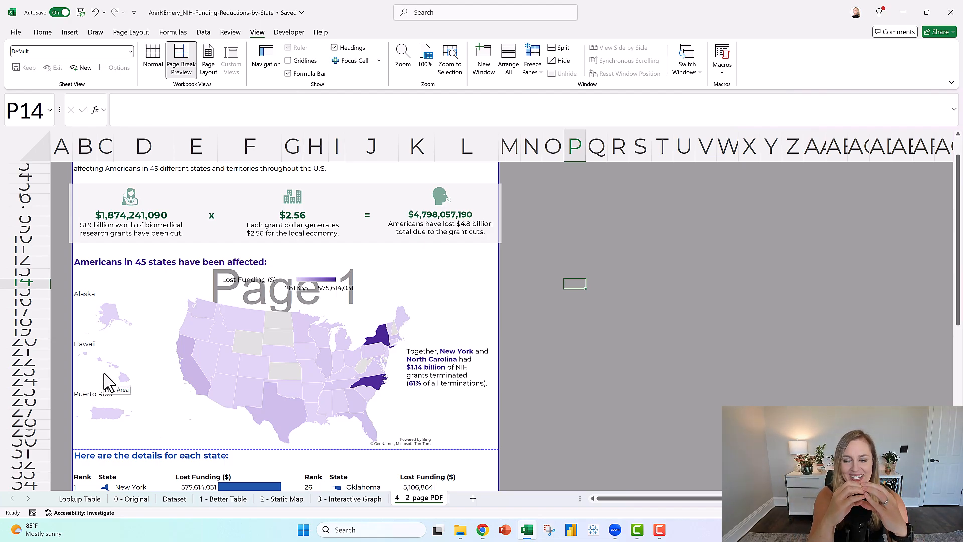
mouse_move(77, 261)
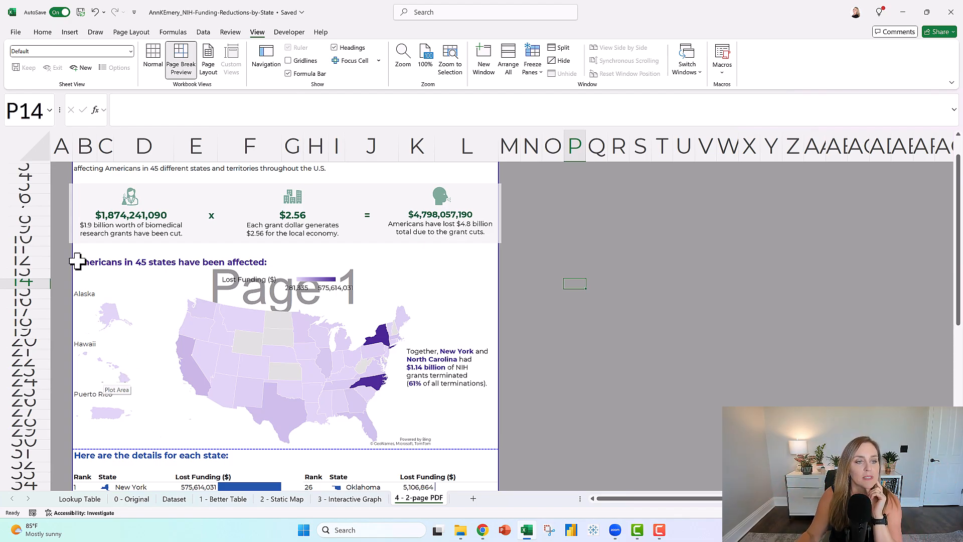
mouse_move(108, 316)
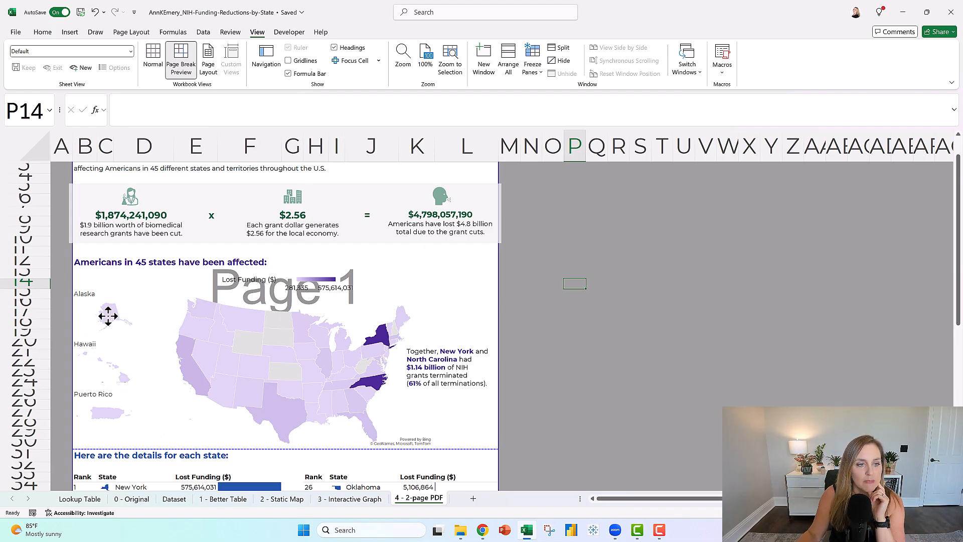
click(620, 361)
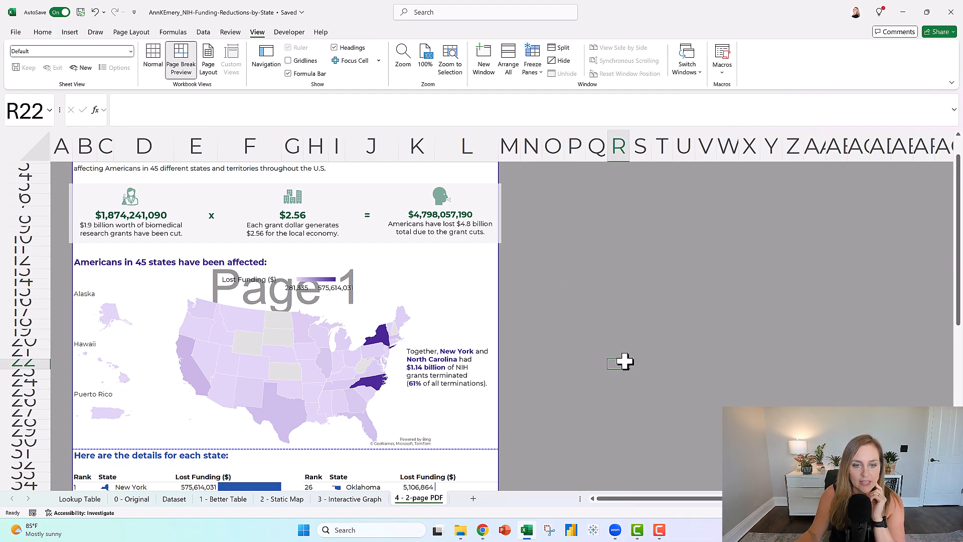
Step: Scroll through page two's state table and source credits, then leave for the File home screen
scroll(down, 3)
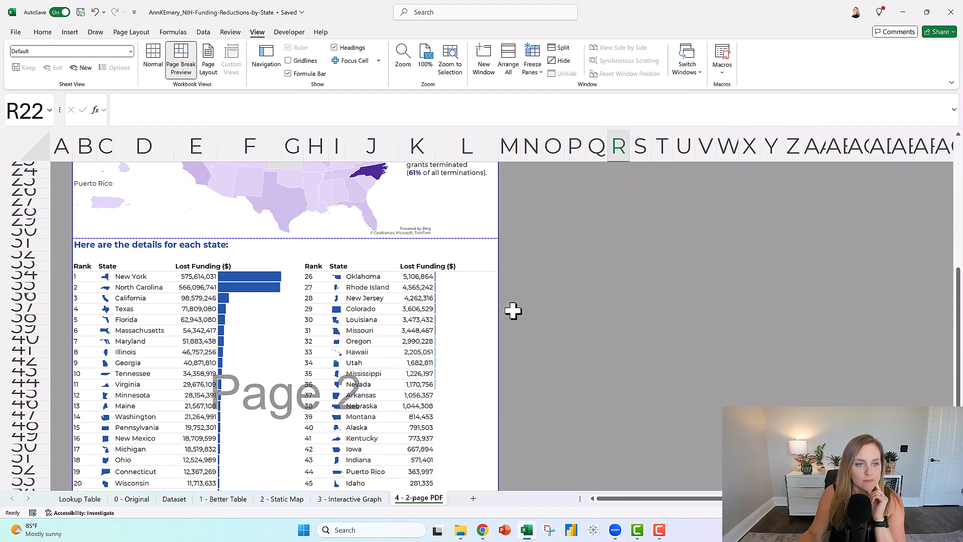
scroll(down, 3)
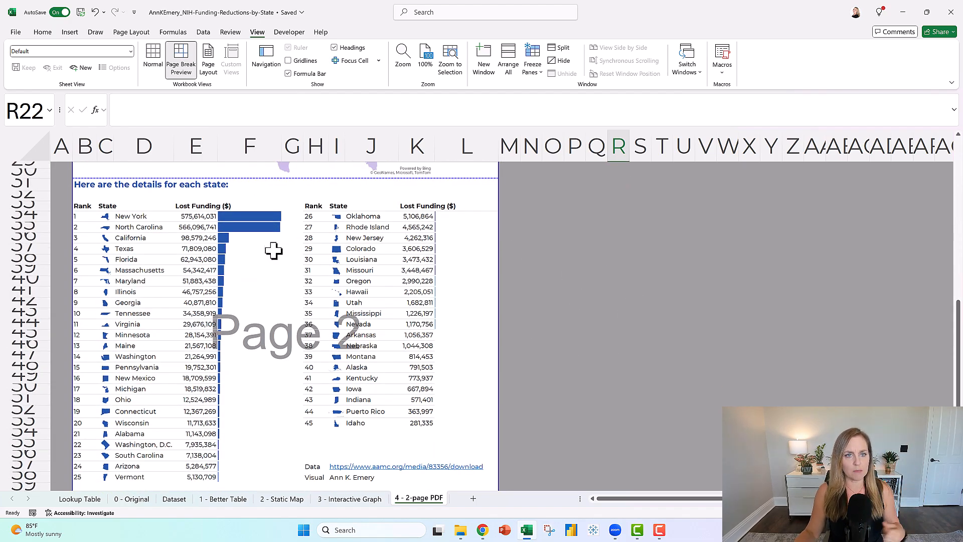
mouse_move(464, 263)
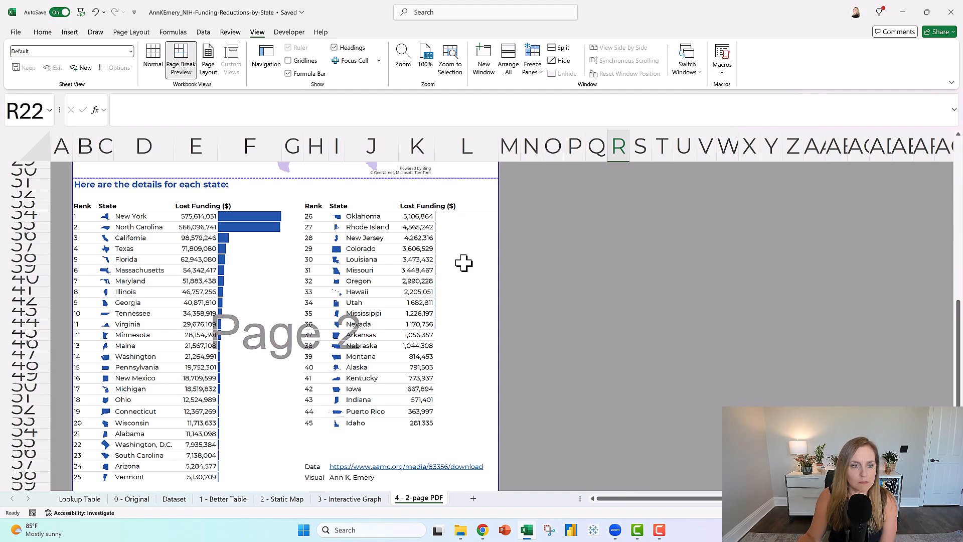
scroll(down, 3)
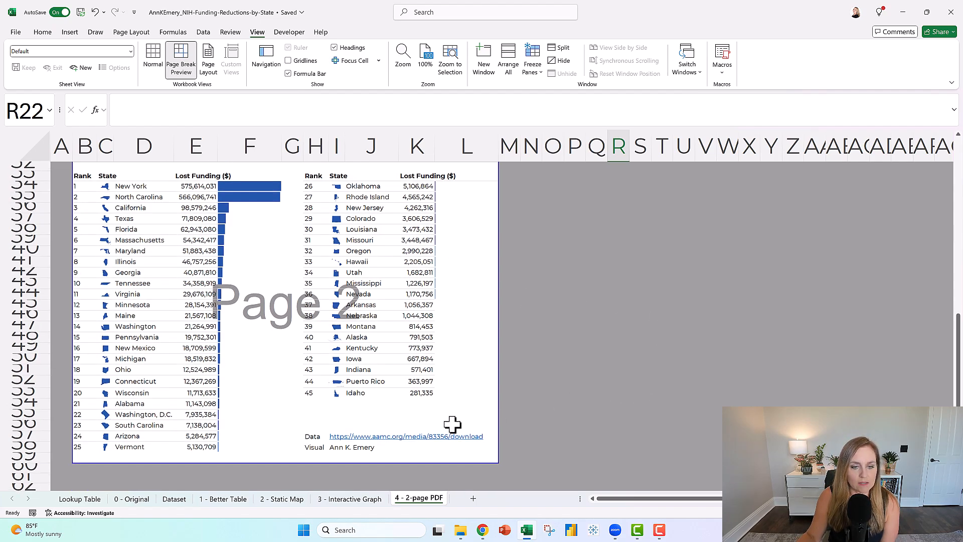
mouse_move(585, 343)
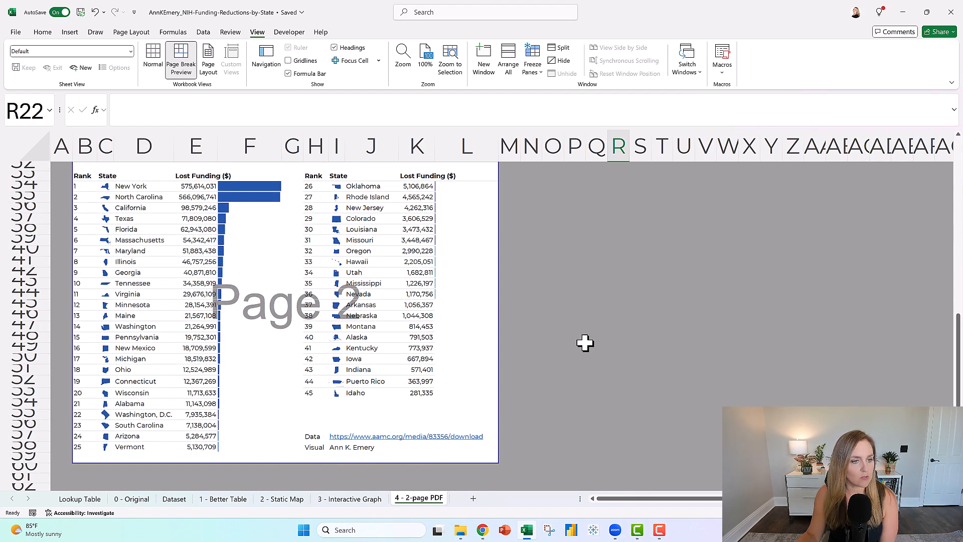
scroll(up, 3)
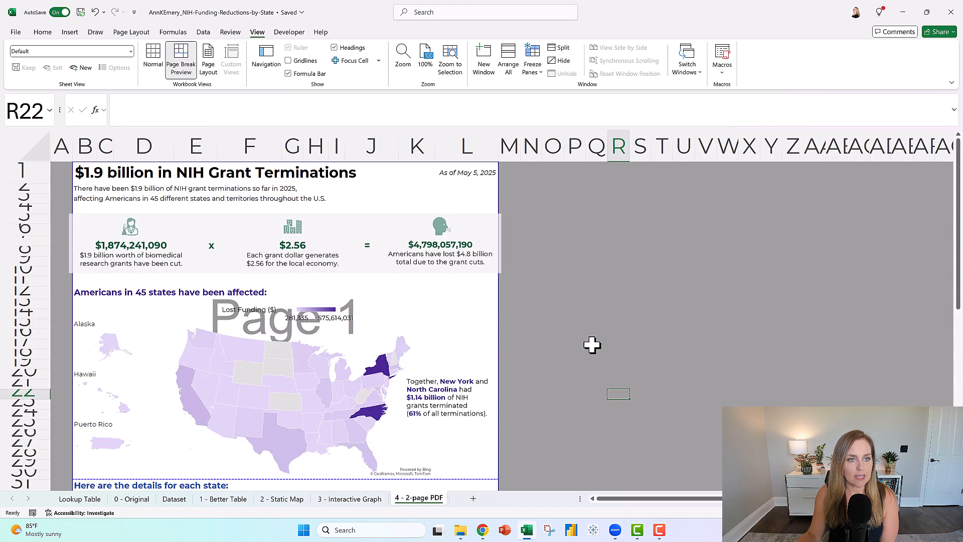
mouse_move(129, 240)
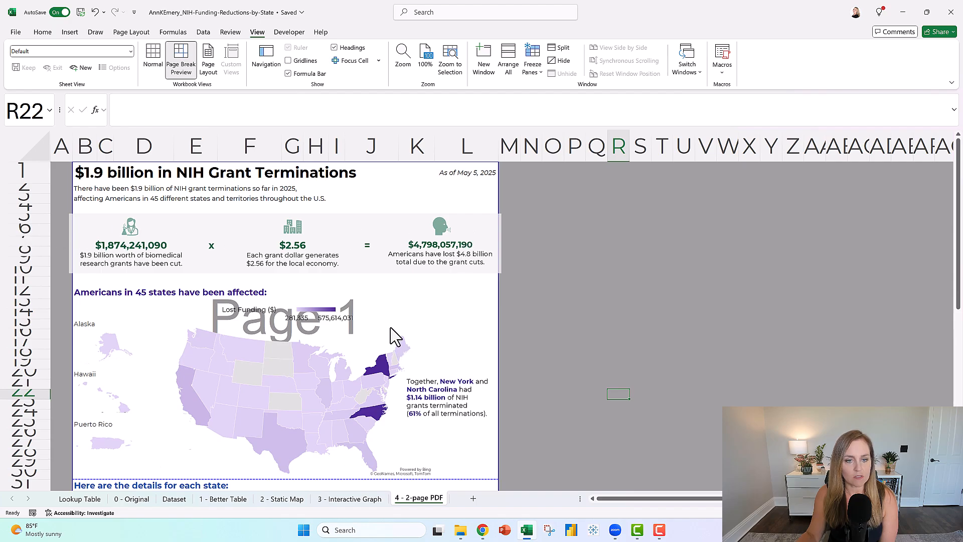
scroll(down, 3)
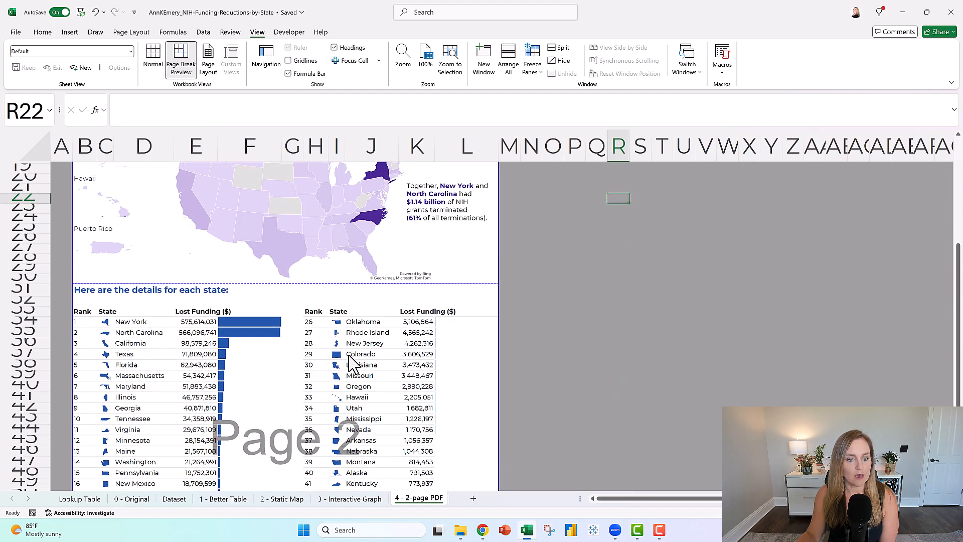
scroll(down, 3)
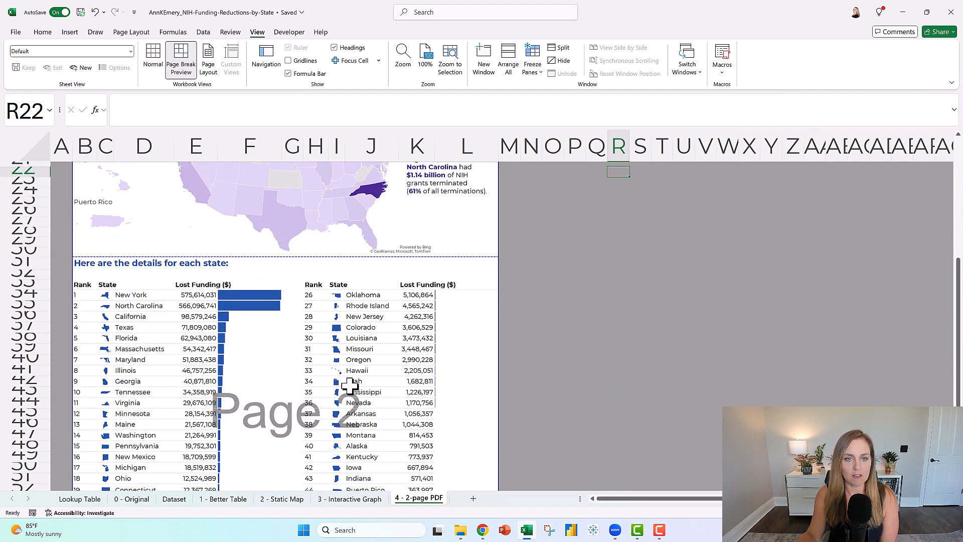
scroll(up, 3)
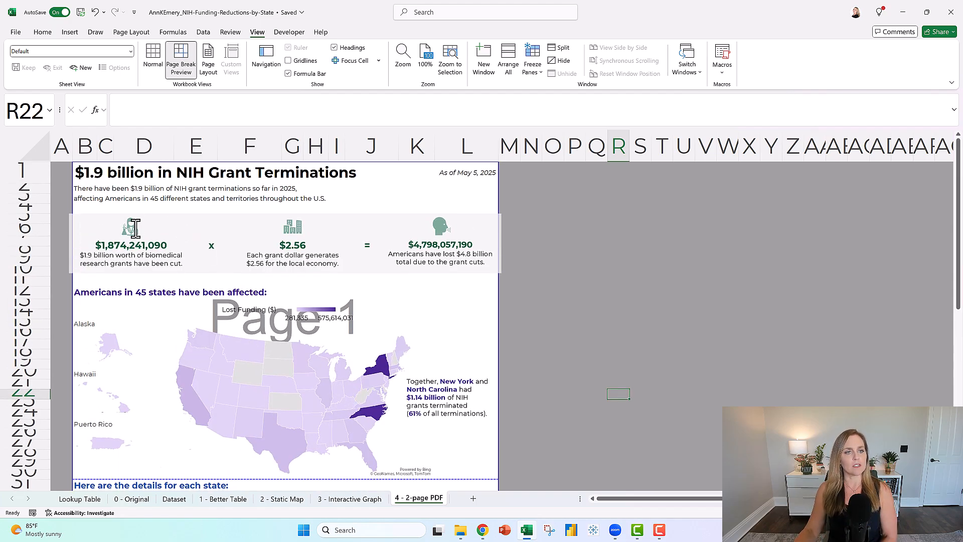
mouse_move(400, 259)
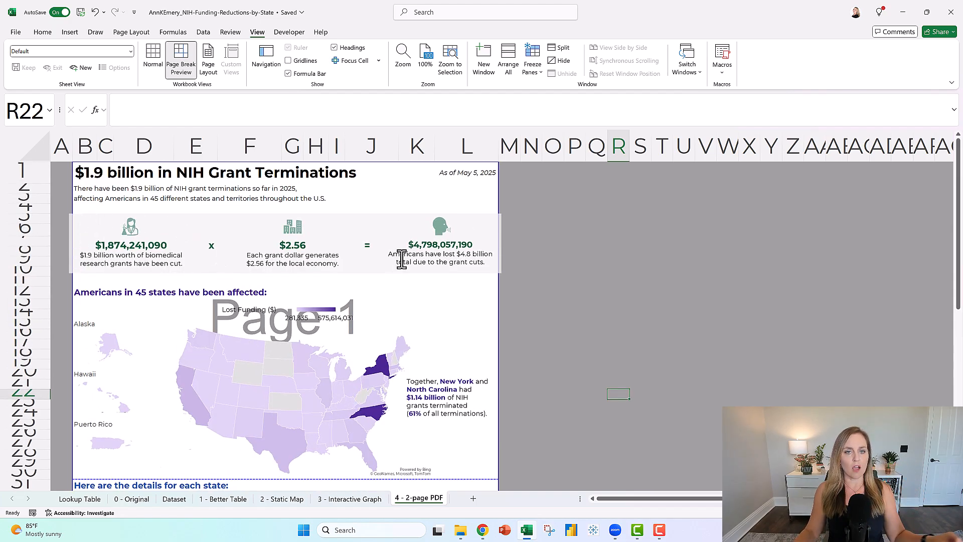
mouse_move(195, 221)
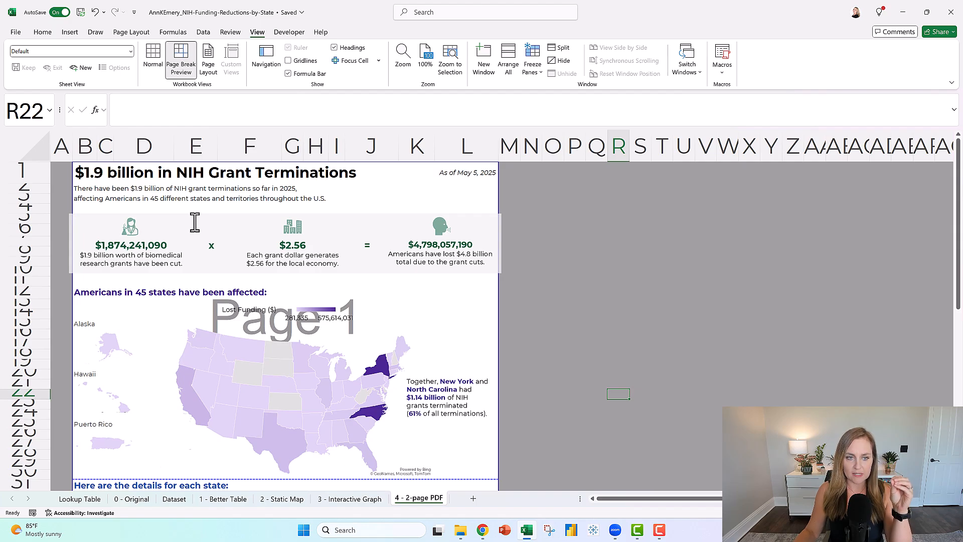
mouse_move(252, 368)
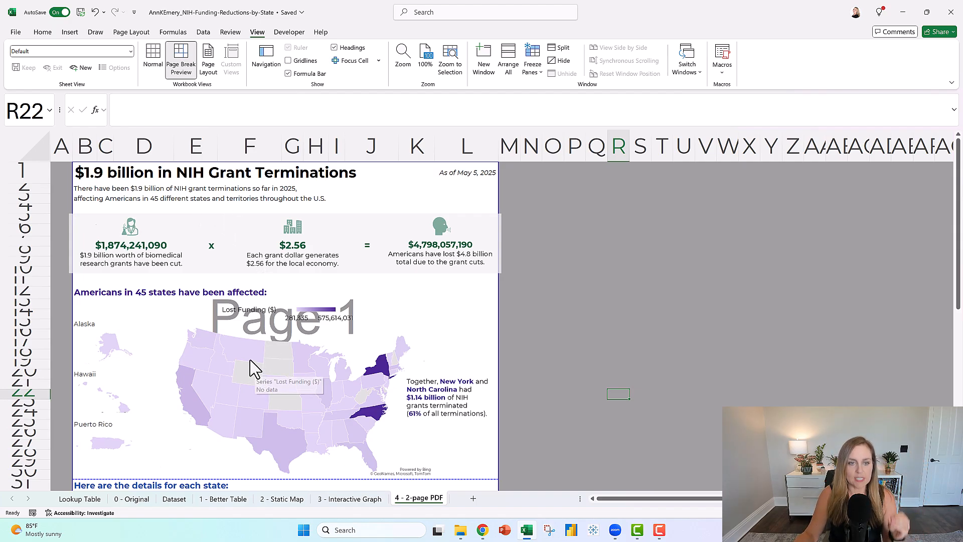
scroll(down, 3)
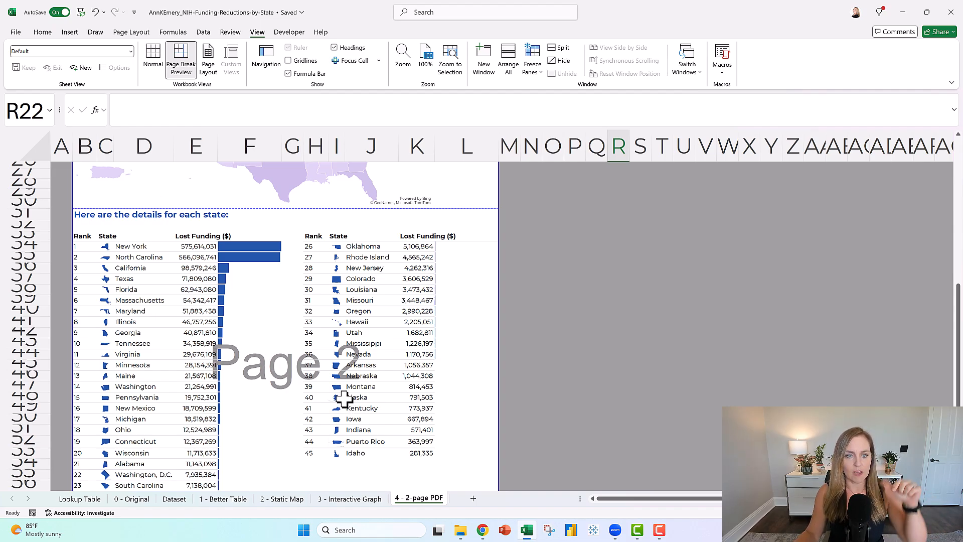
mouse_move(345, 376)
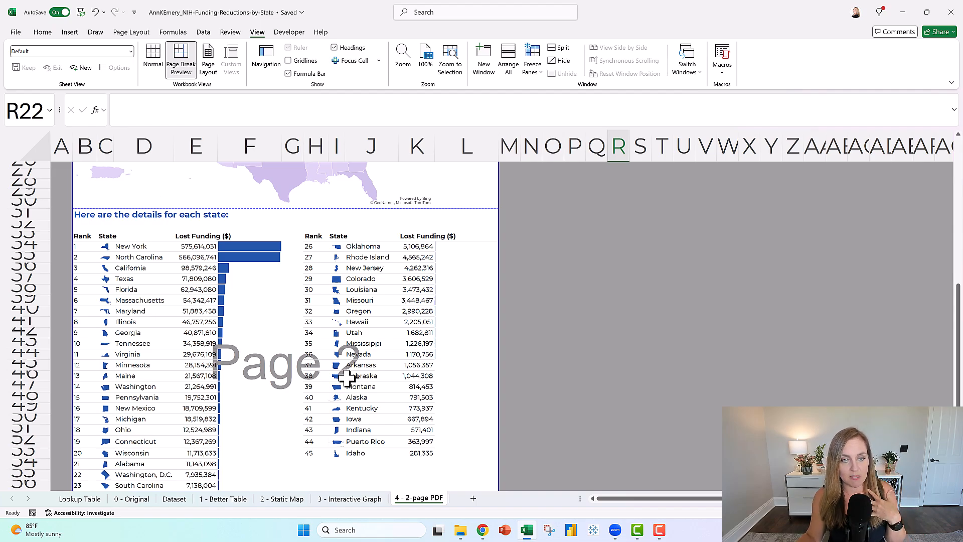
scroll(down, 3)
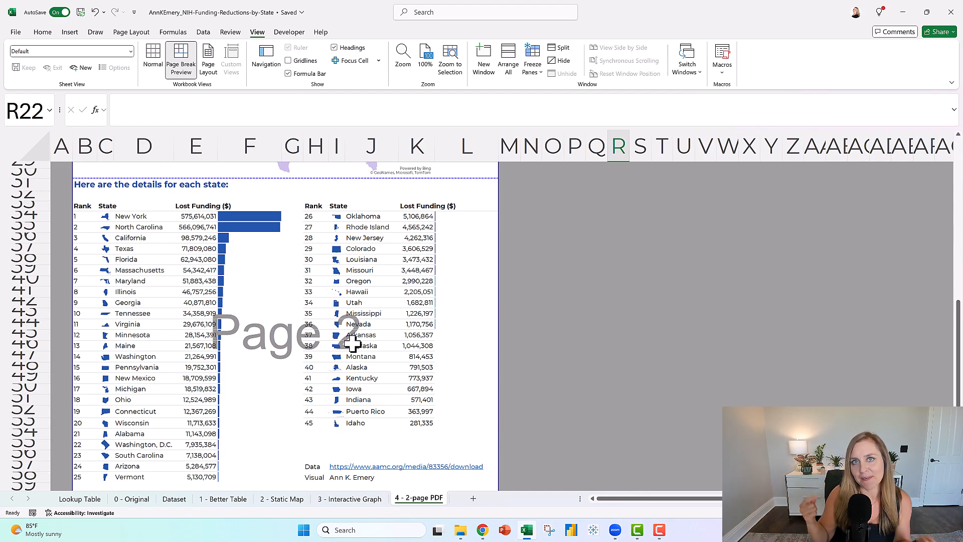
mouse_move(498, 460)
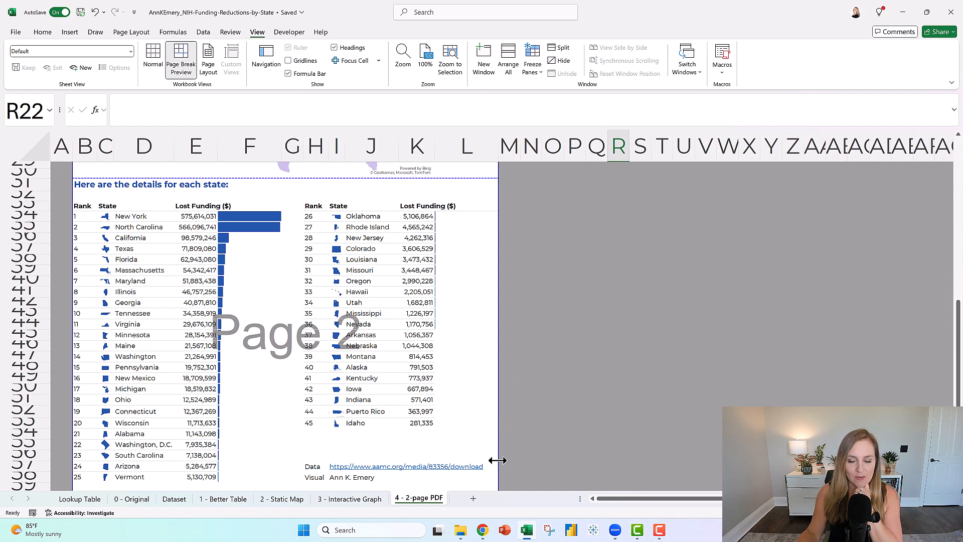
click(16, 32)
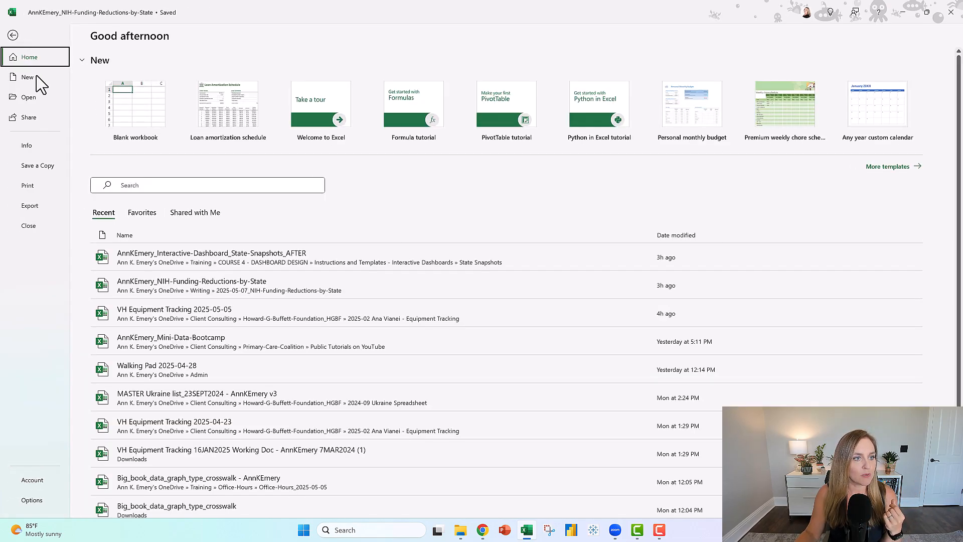
Step: Preview page 2's state table and page 1's headline map in print preview, ending on page one
click(27, 186)
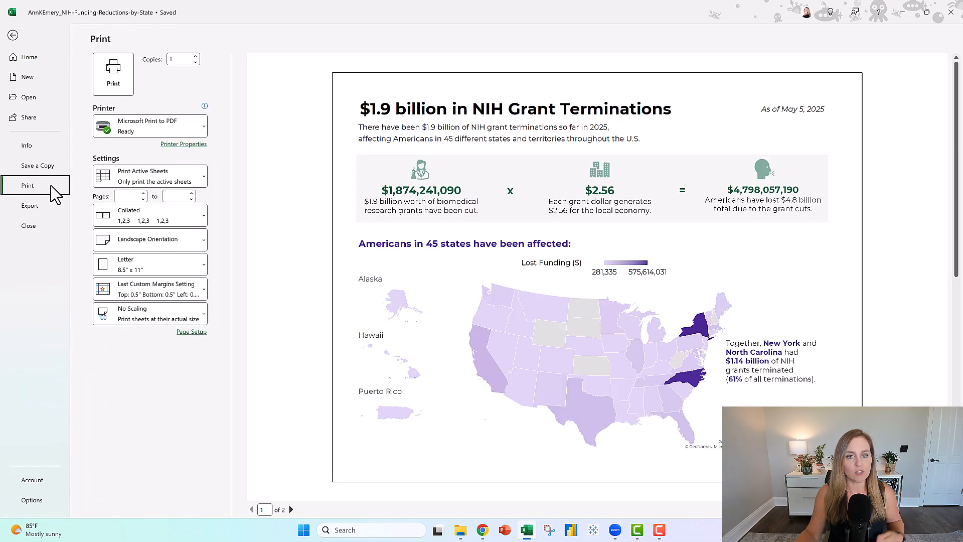
mouse_move(298, 527)
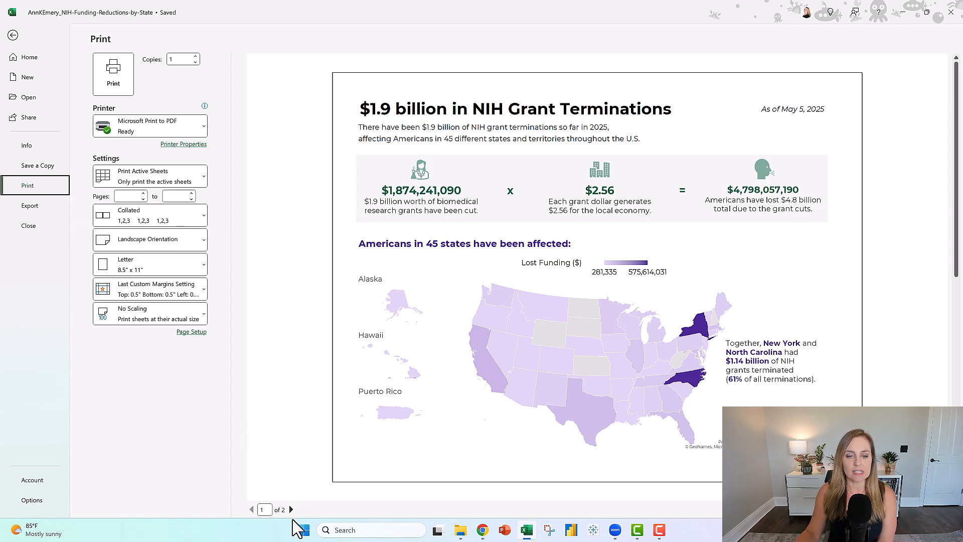
click(291, 510)
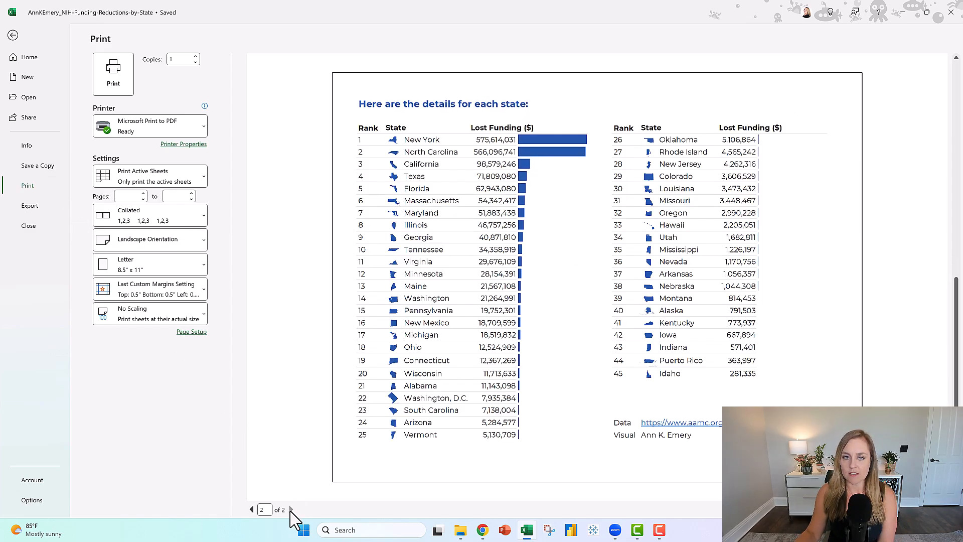
mouse_move(251, 510)
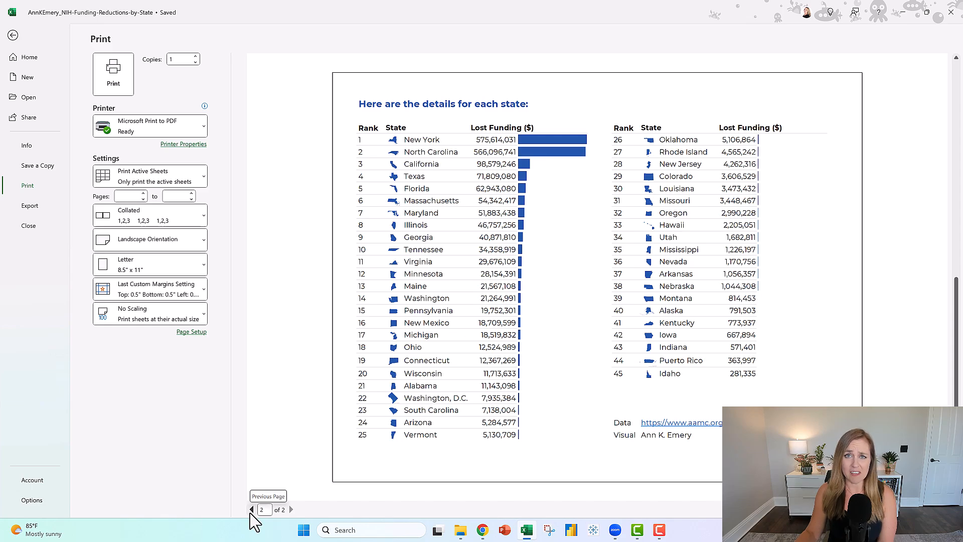
click(251, 510)
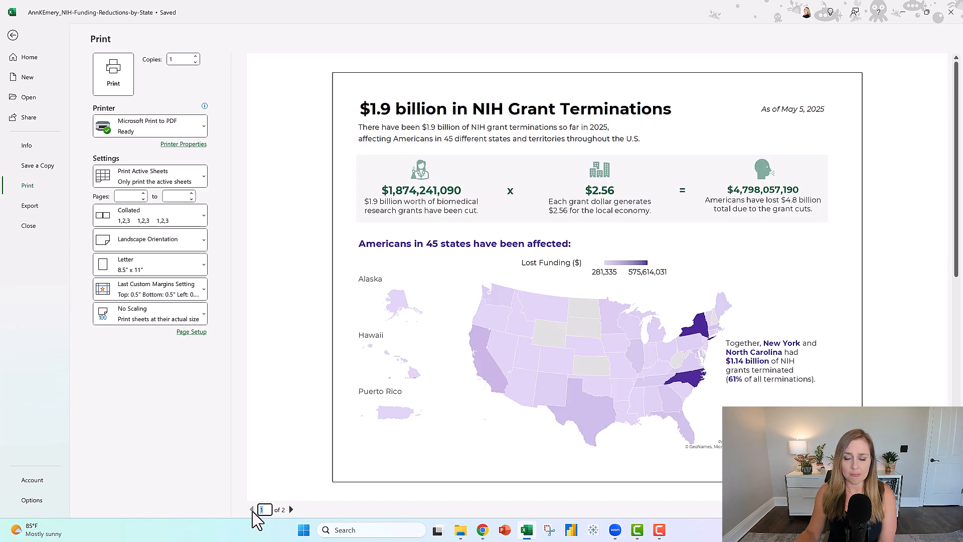
mouse_move(460, 529)
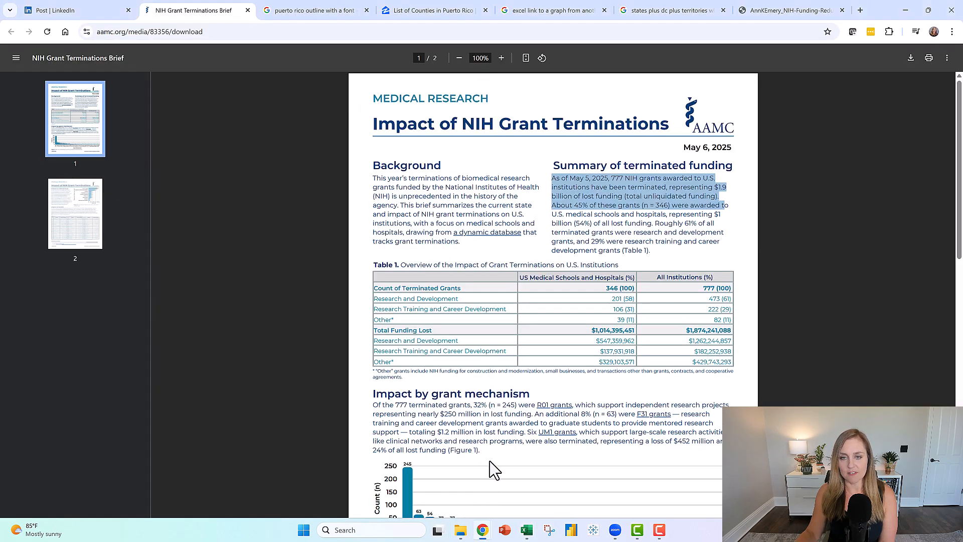
Step: Scroll the AAMC brief PDF through its summary and state funding table and back to page one
click(587, 264)
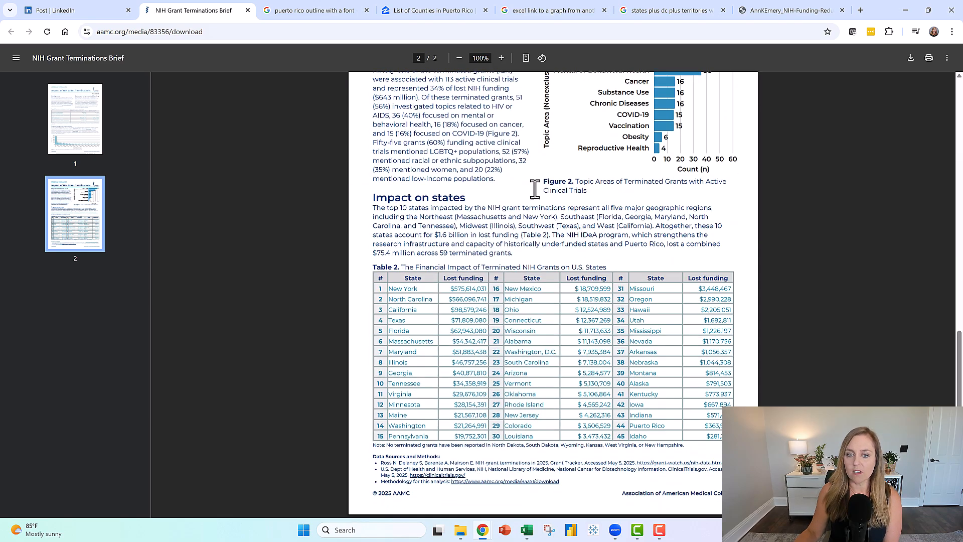
scroll(up, 3)
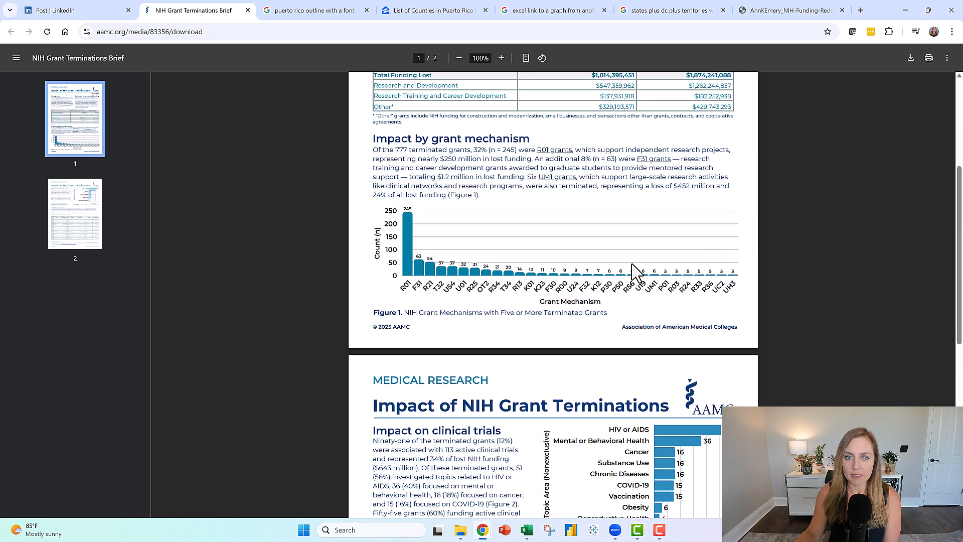
scroll(up, 3)
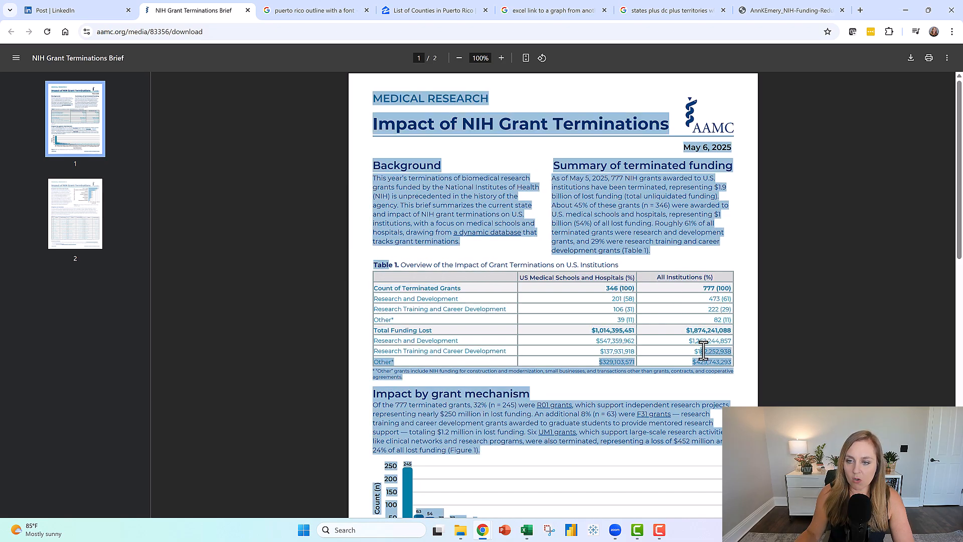
scroll(down, 3)
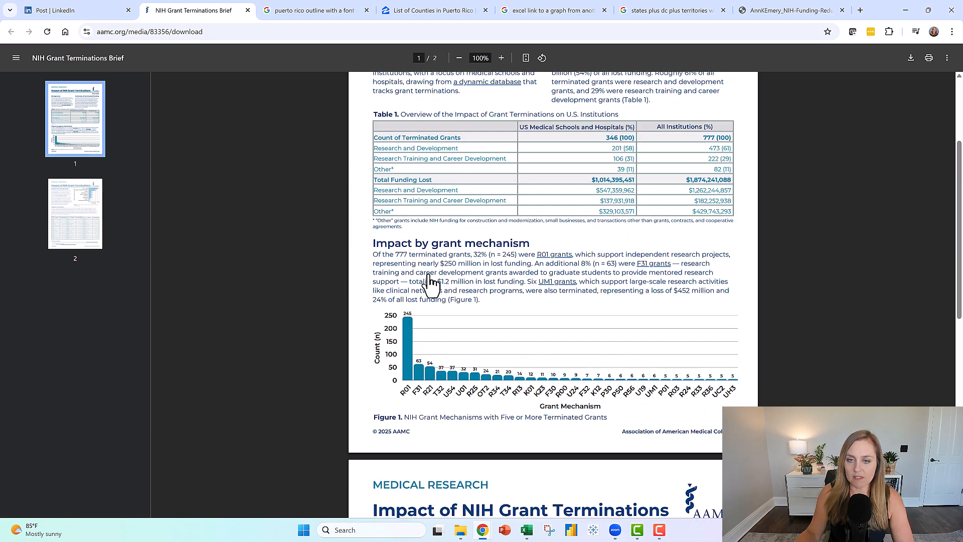
scroll(down, 3)
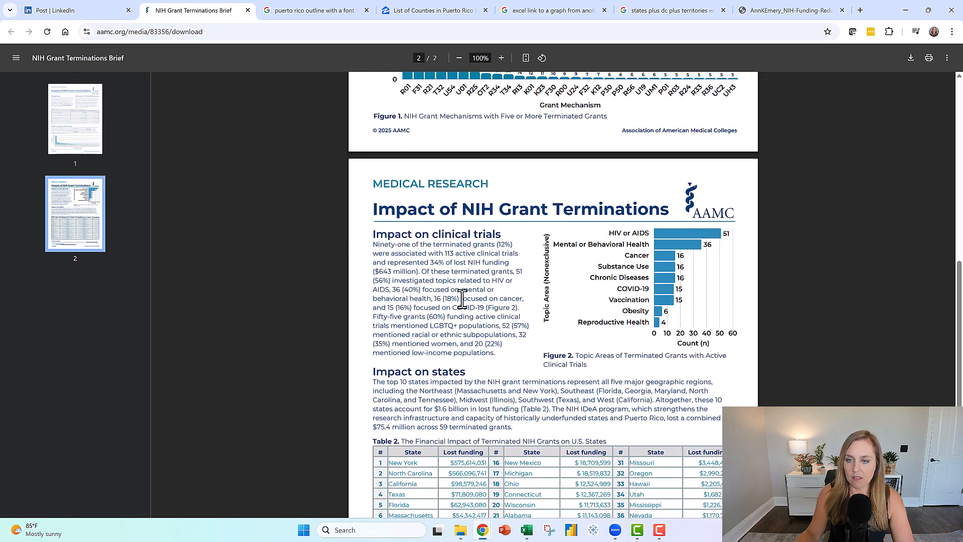
scroll(down, 3)
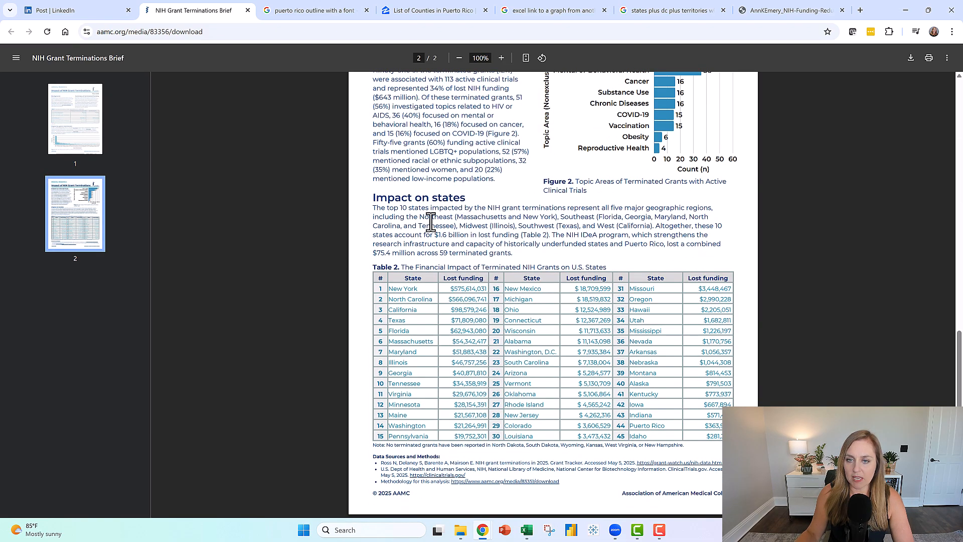
scroll(up, 3)
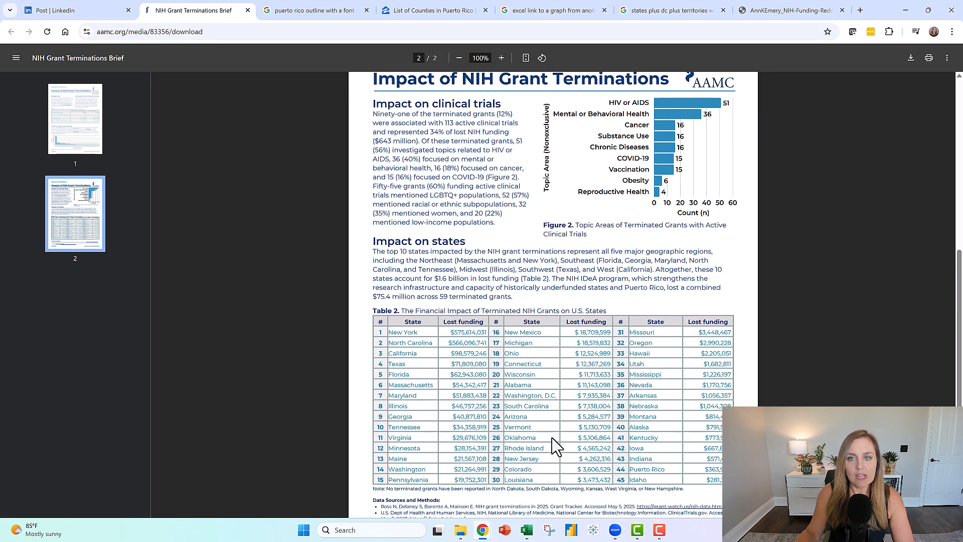
click(75, 118)
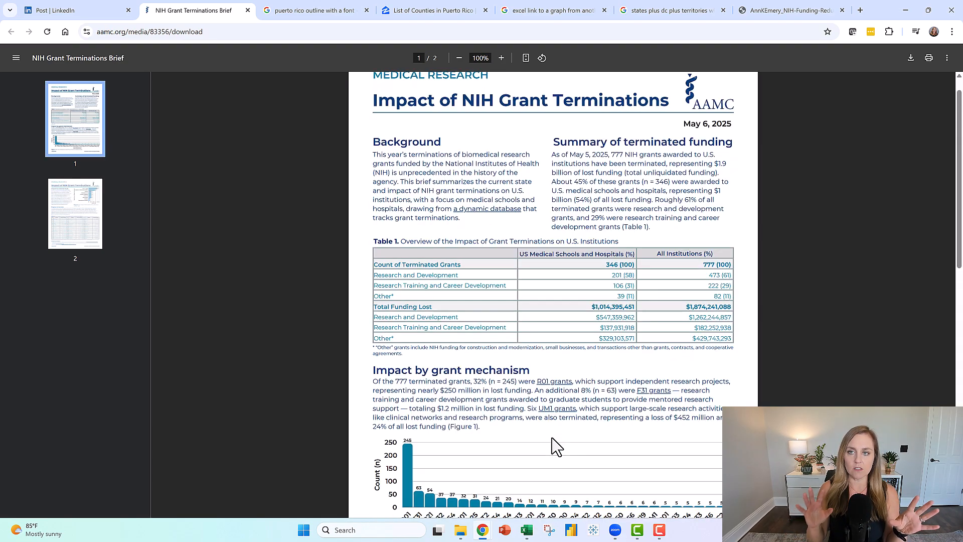